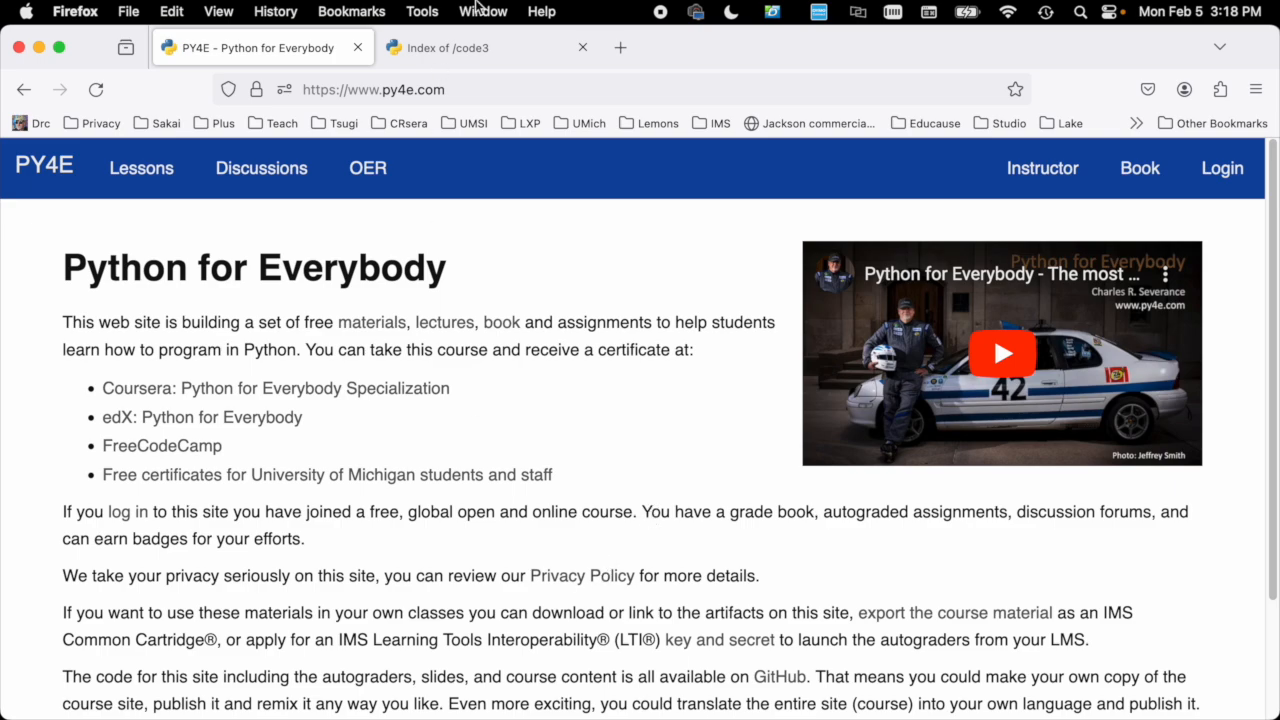
Step: Switch to the py4e code3 index and scroll down to tracks.zip and tracks/
{"action": "left_click", "coordinate": [457, 47]}
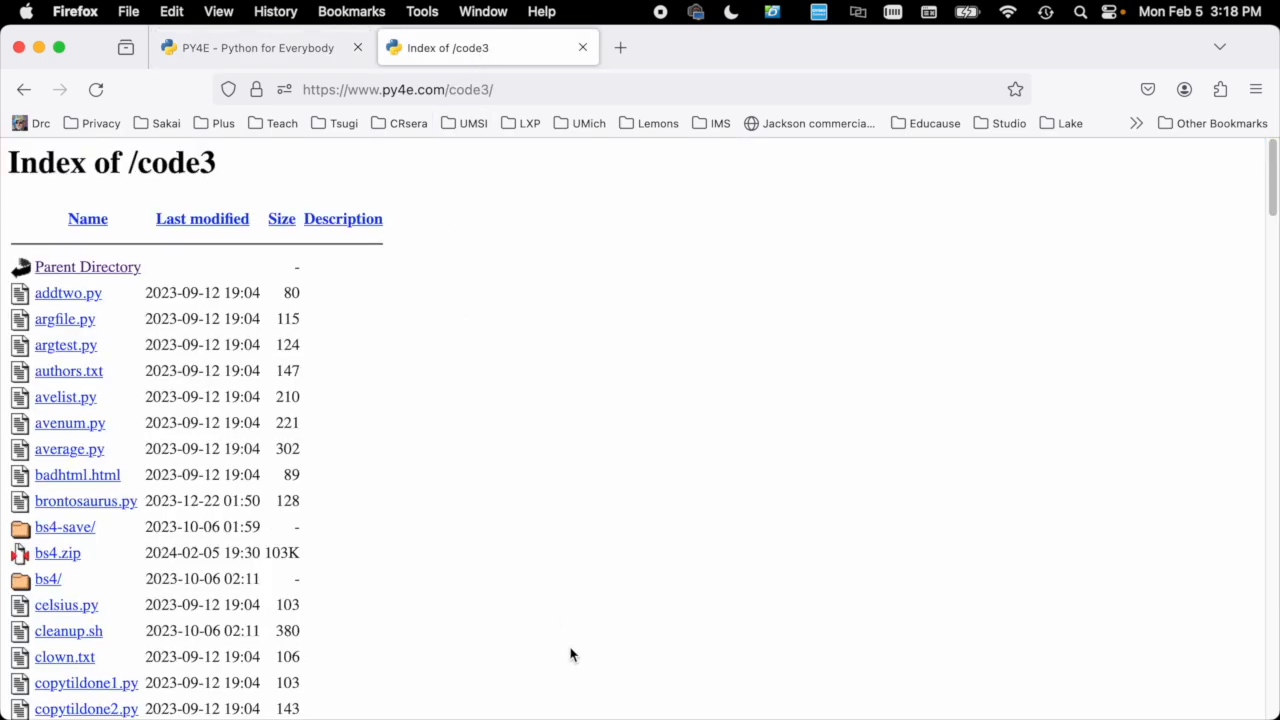
{"action": "scroll", "scroll_direction": "down", "scroll_amount": 3}
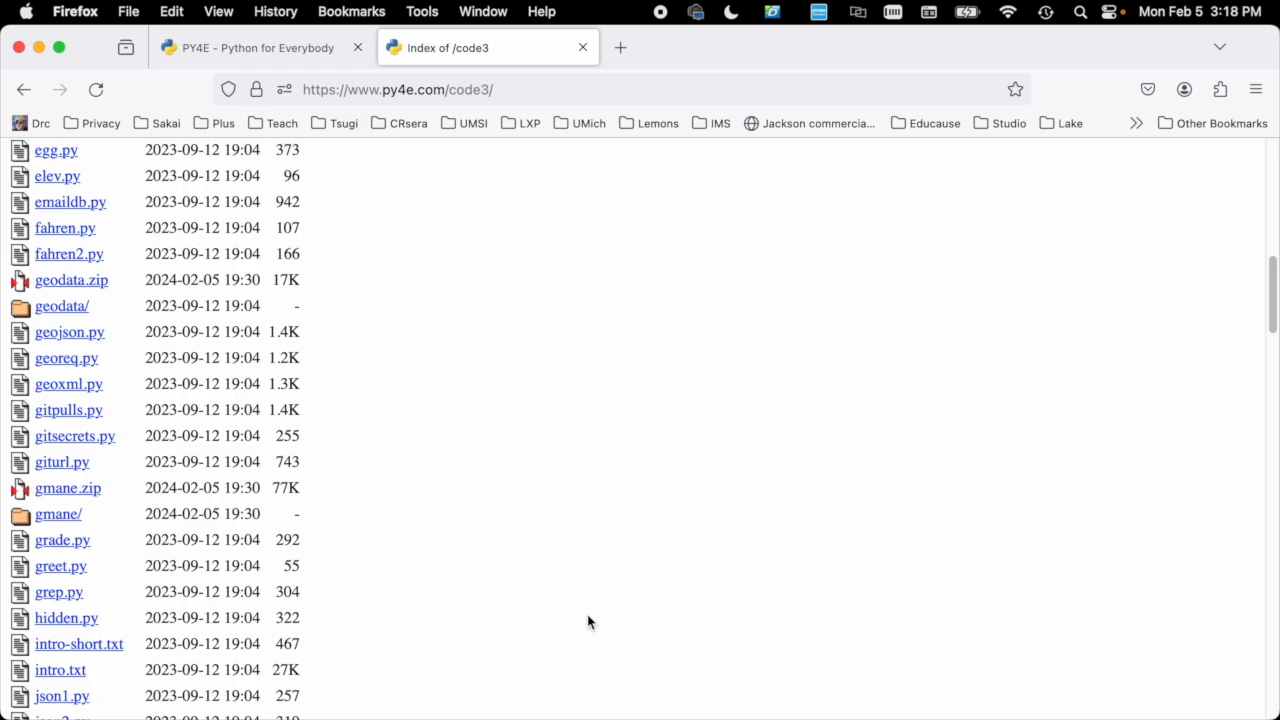
{"action": "scroll", "scroll_direction": "down", "scroll_amount": 3}
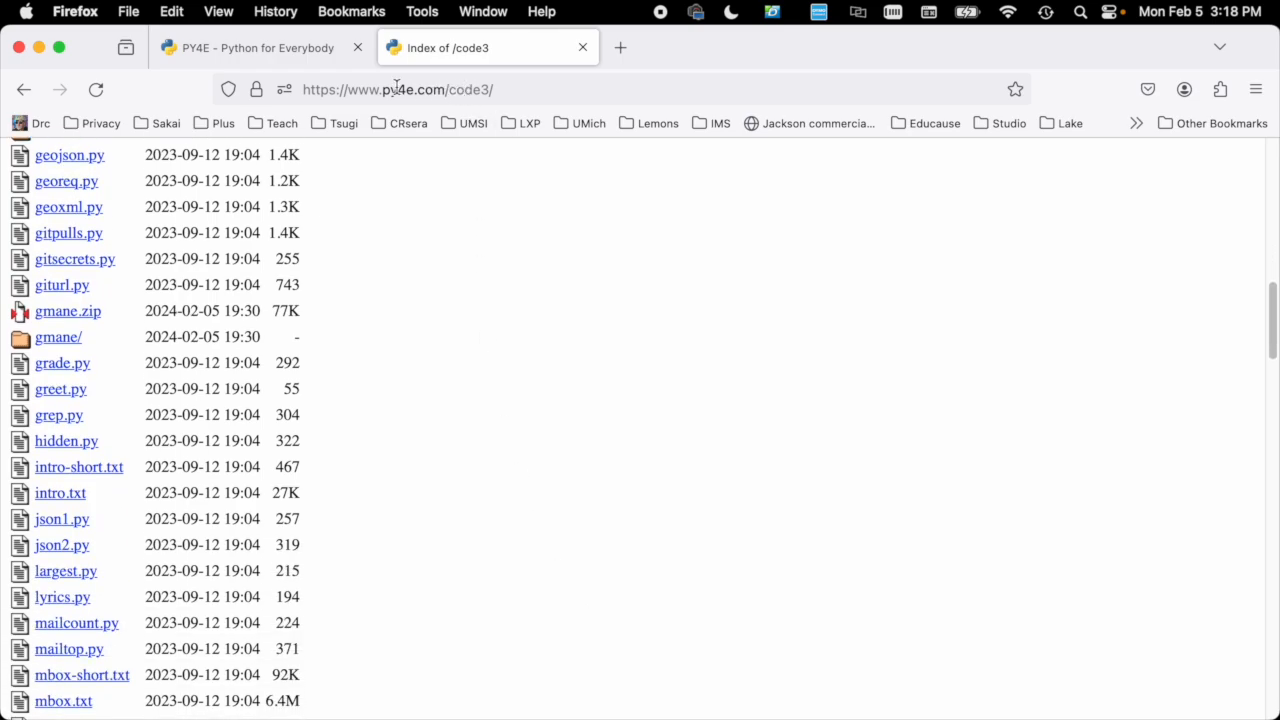
{"action": "mouse_move", "coordinate": [442, 401]}
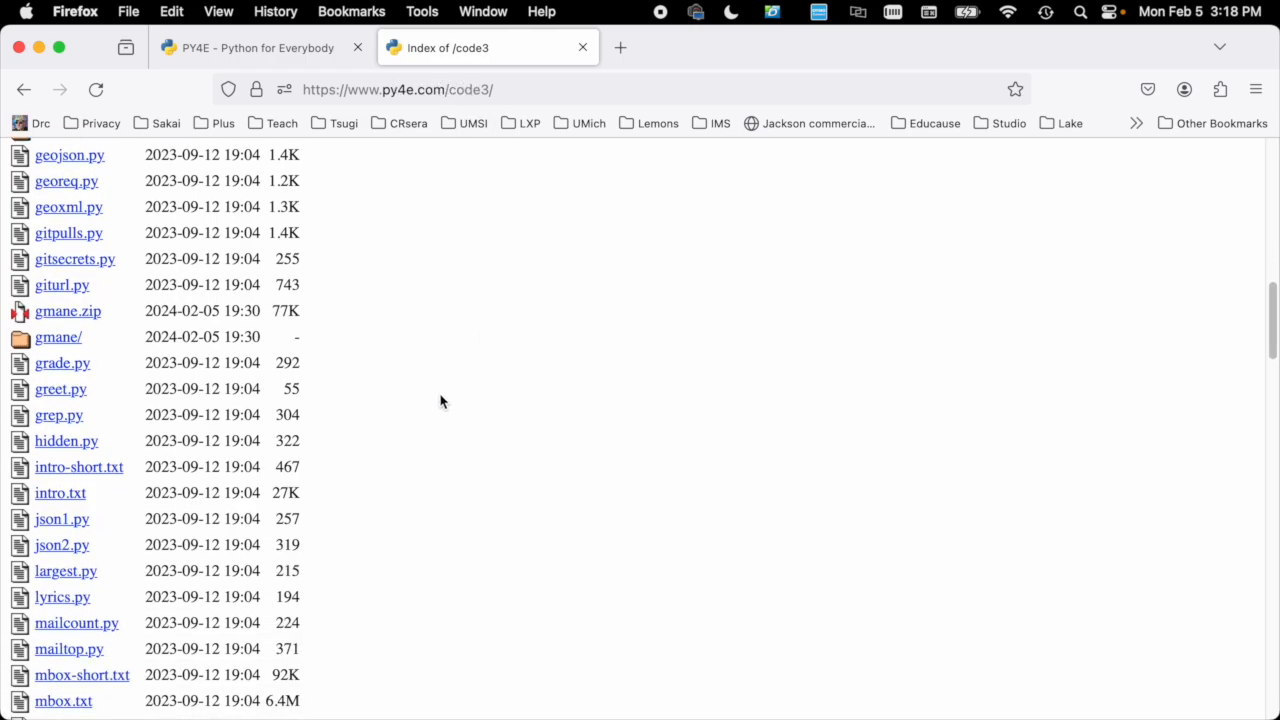
{"action": "scroll", "scroll_direction": "down", "scroll_amount": 3}
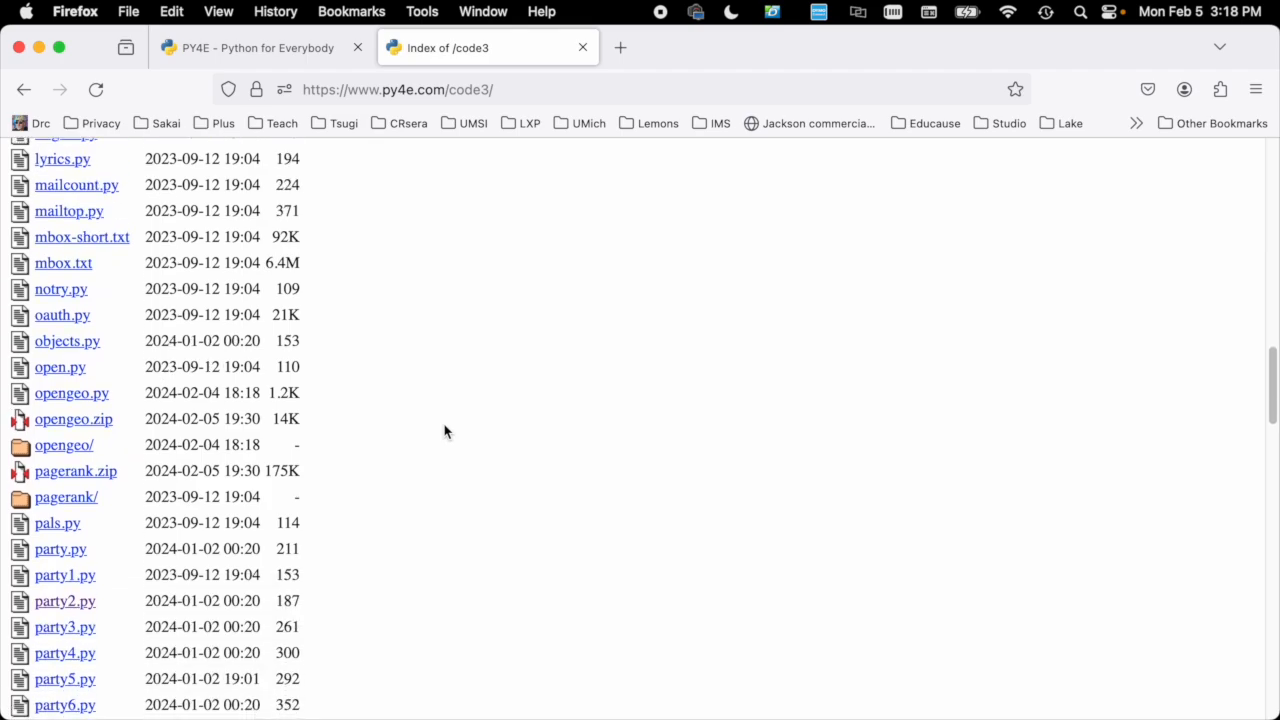
{"action": "scroll", "scroll_direction": "down", "scroll_amount": 3}
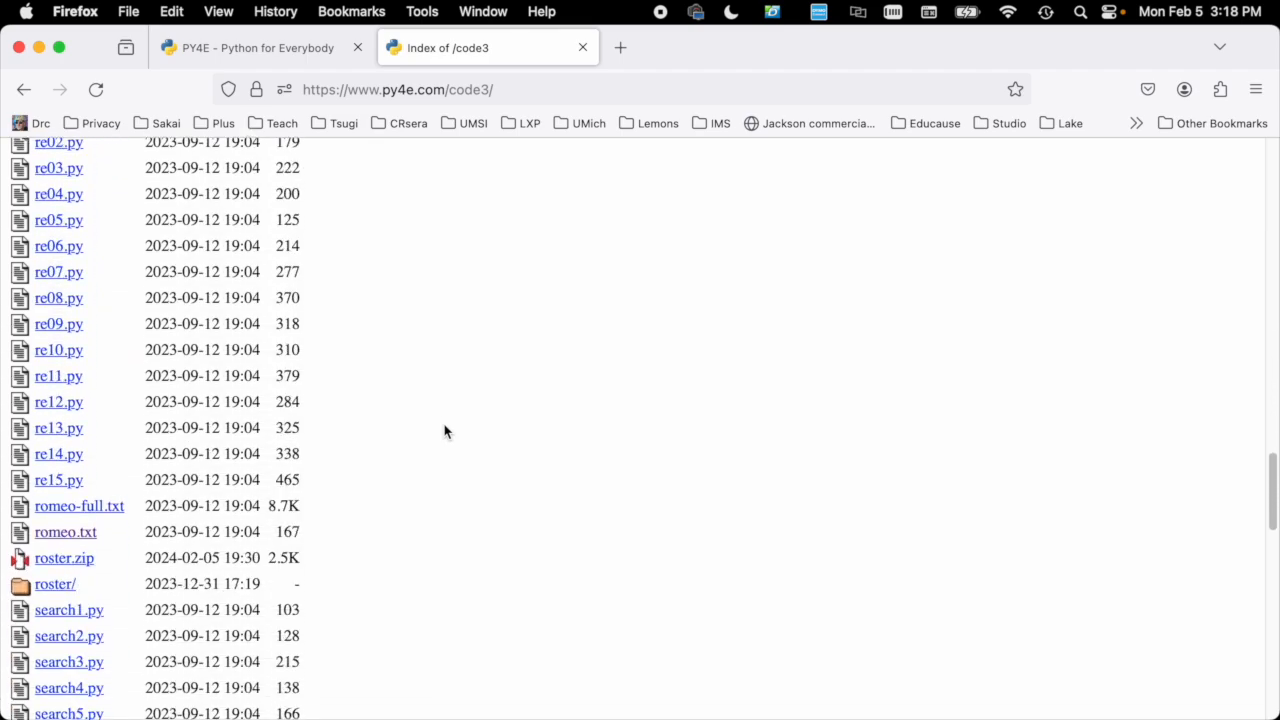
{"action": "scroll", "scroll_direction": "down", "scroll_amount": 3}
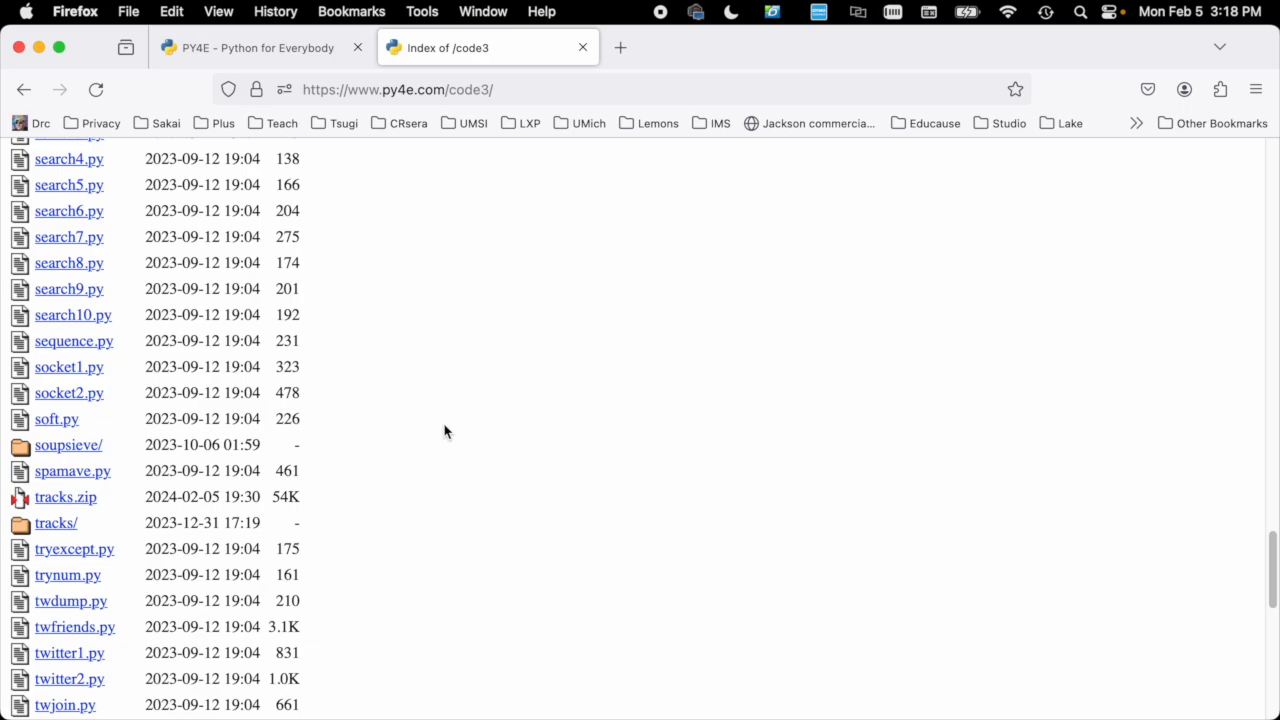
{"action": "scroll", "scroll_direction": "down", "scroll_amount": 3}
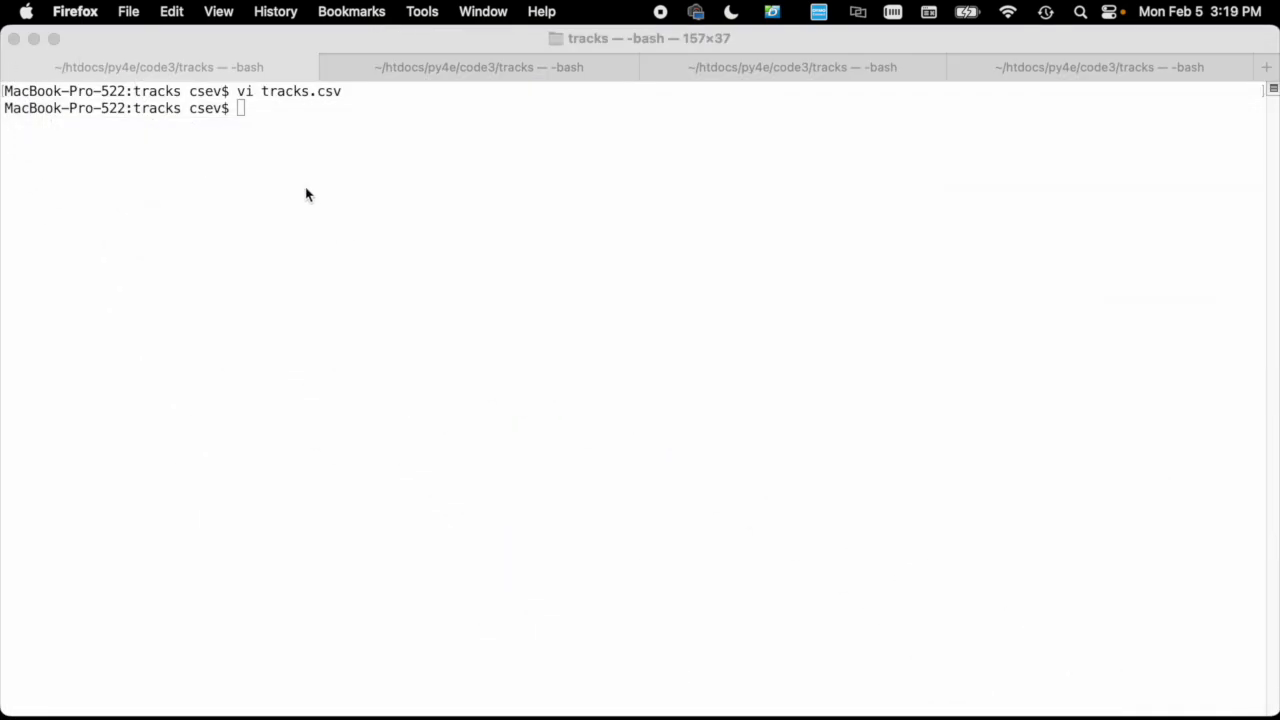
Step: List the tracks folder with ls -l and open tracks.csv in vi
{"action": "left_click", "coordinate": [320, 200]}
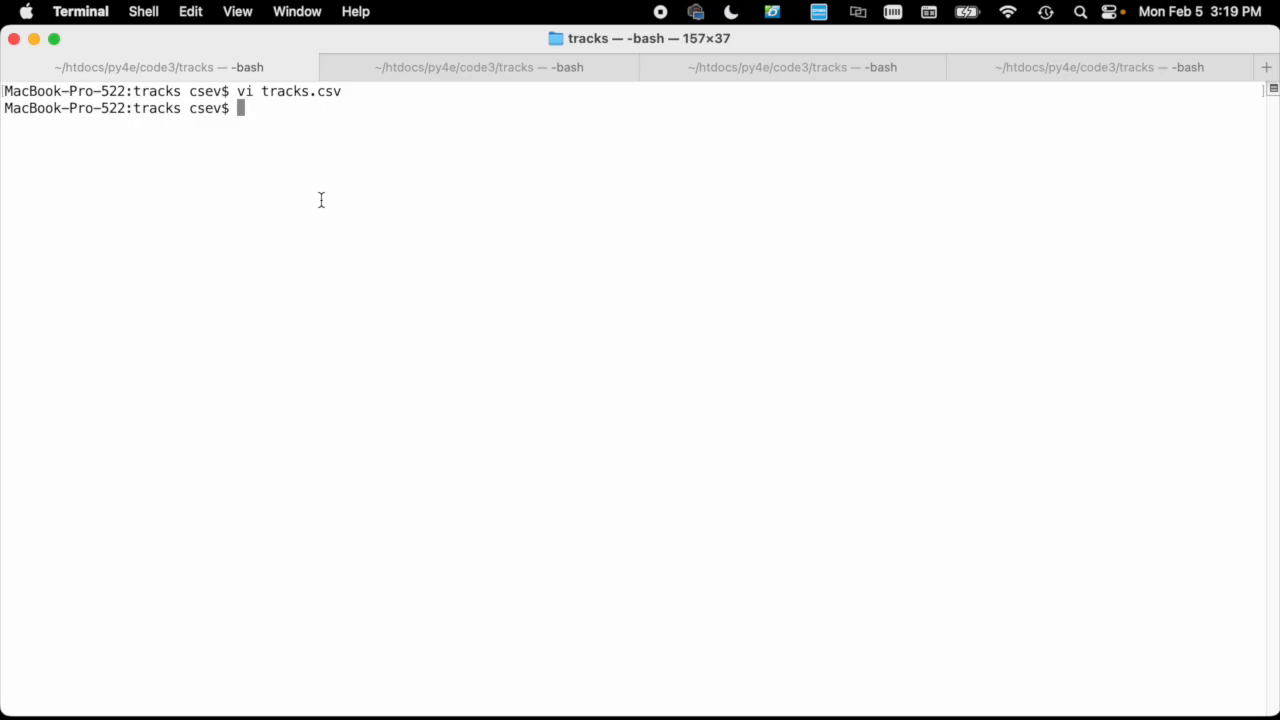
{"action": "type", "text": "ls -l"}
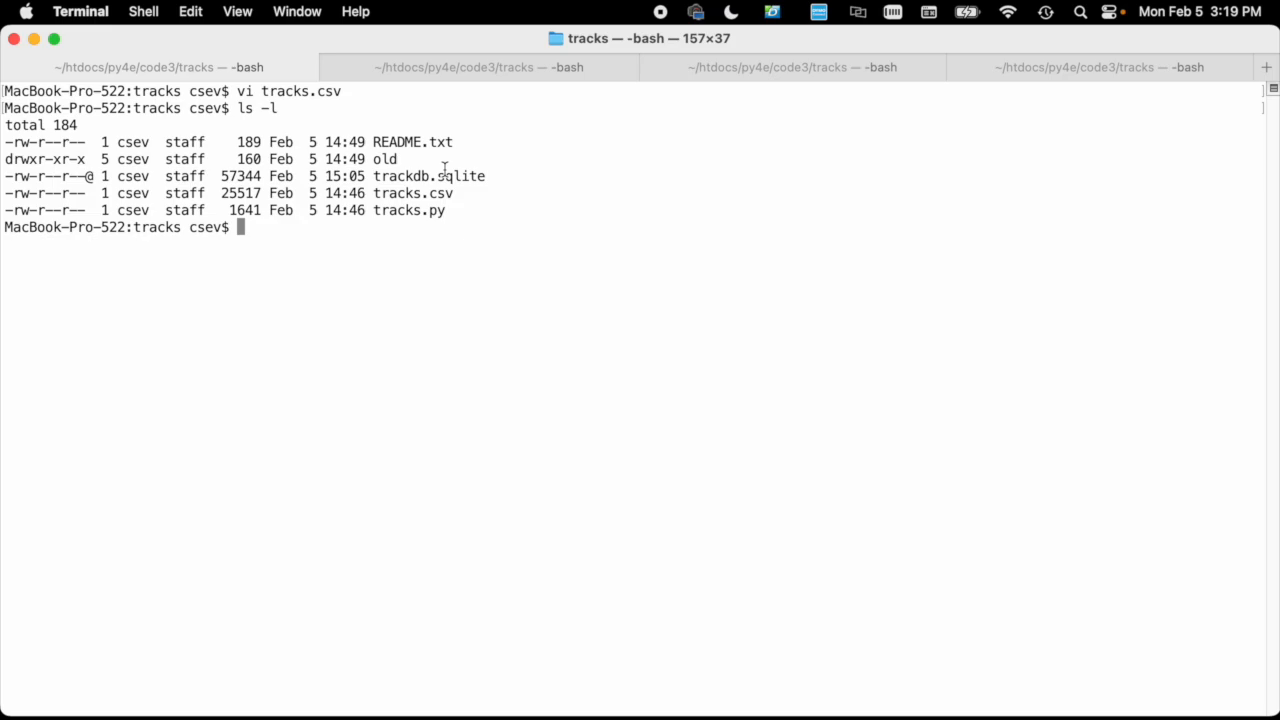
{"action": "mouse_move", "coordinate": [418, 176]}
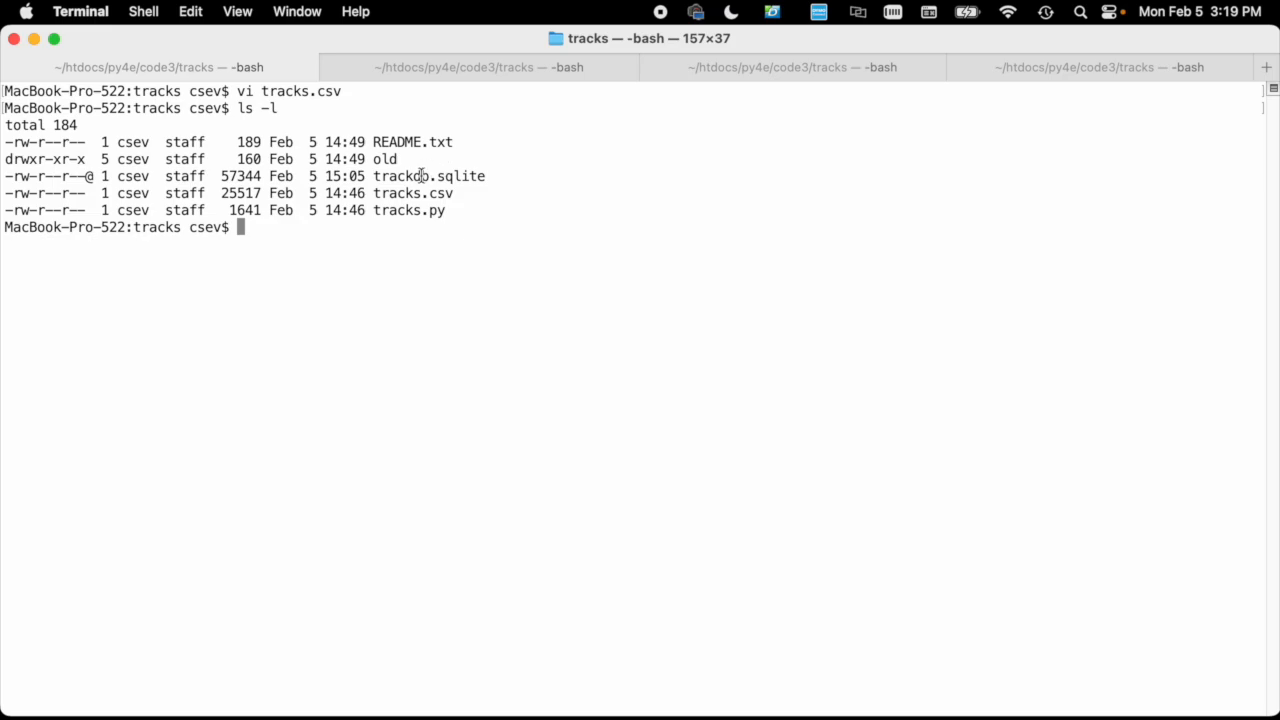
{"action": "type", "text": "vi tracks."}
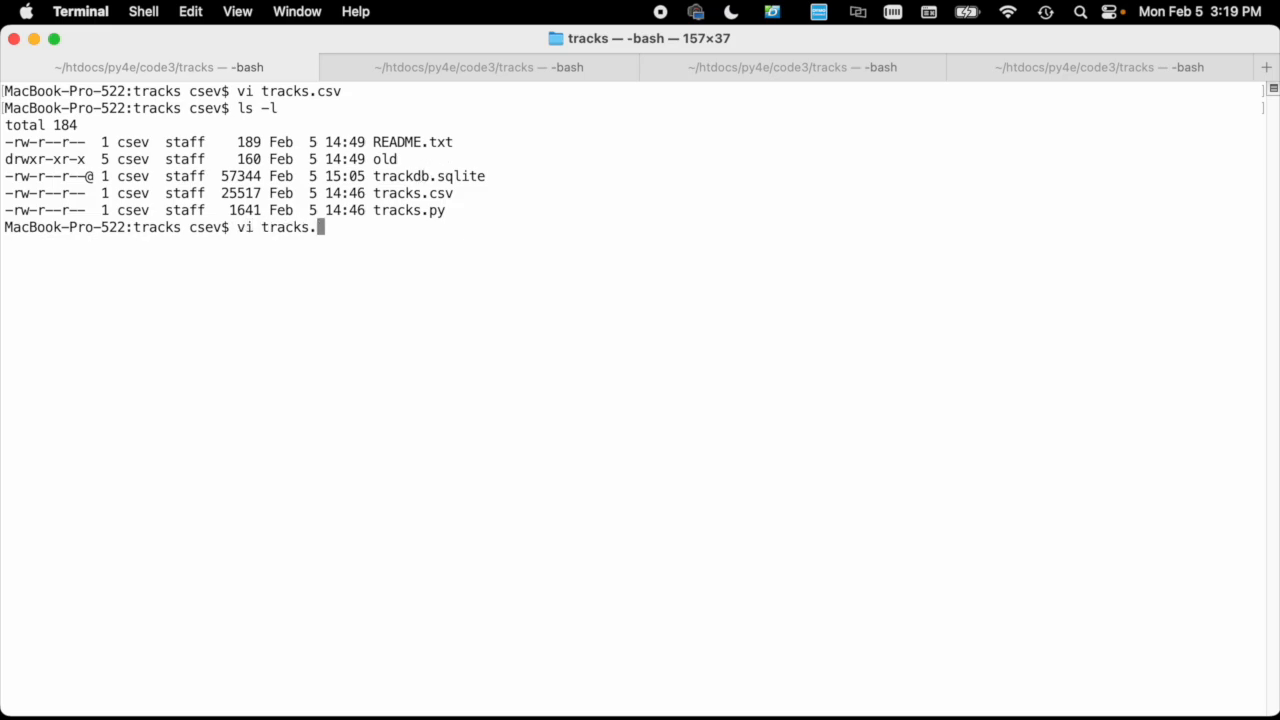
{"action": "key", "text": "Return"}
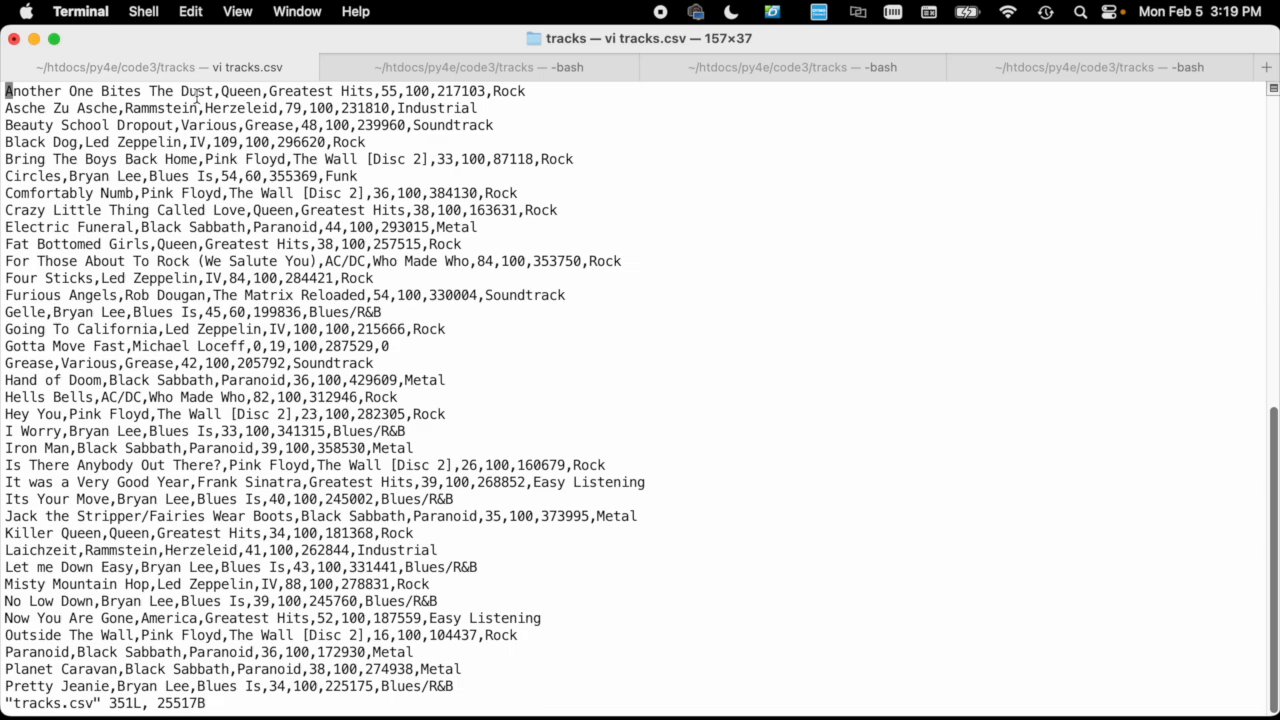
{"action": "mouse_move", "coordinate": [517, 67]}
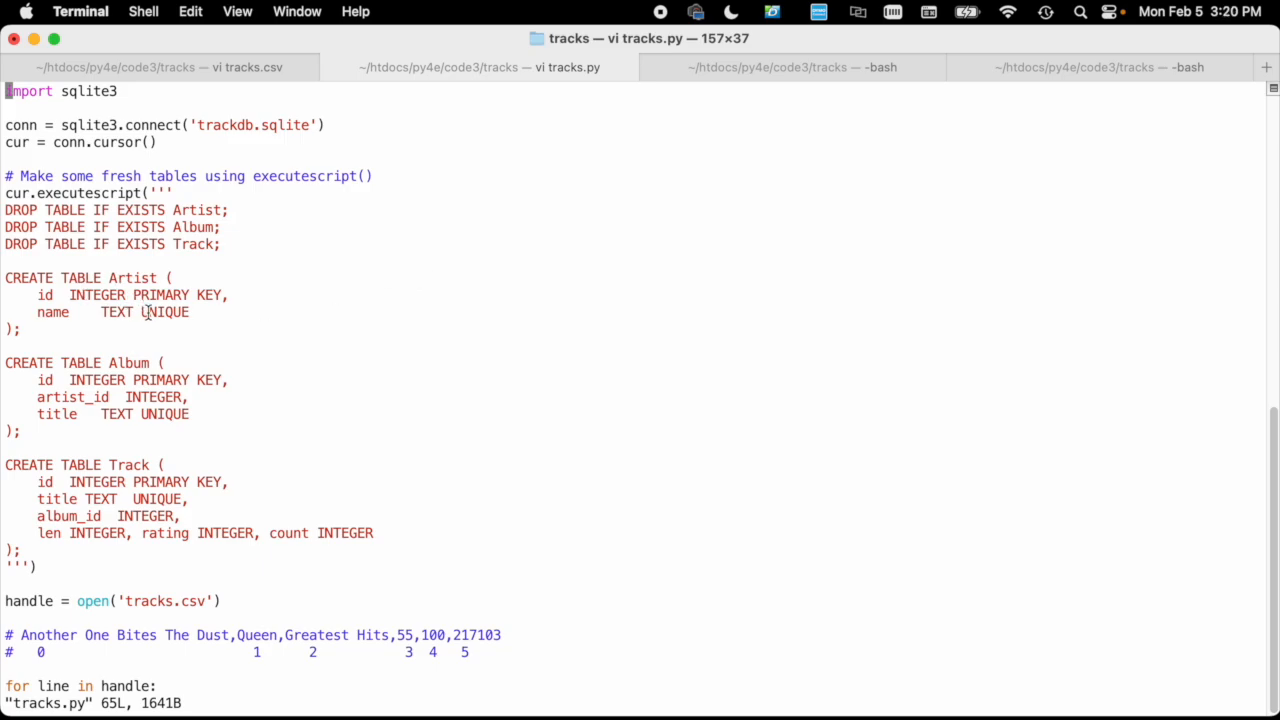
{"action": "mouse_move", "coordinate": [199, 365]}
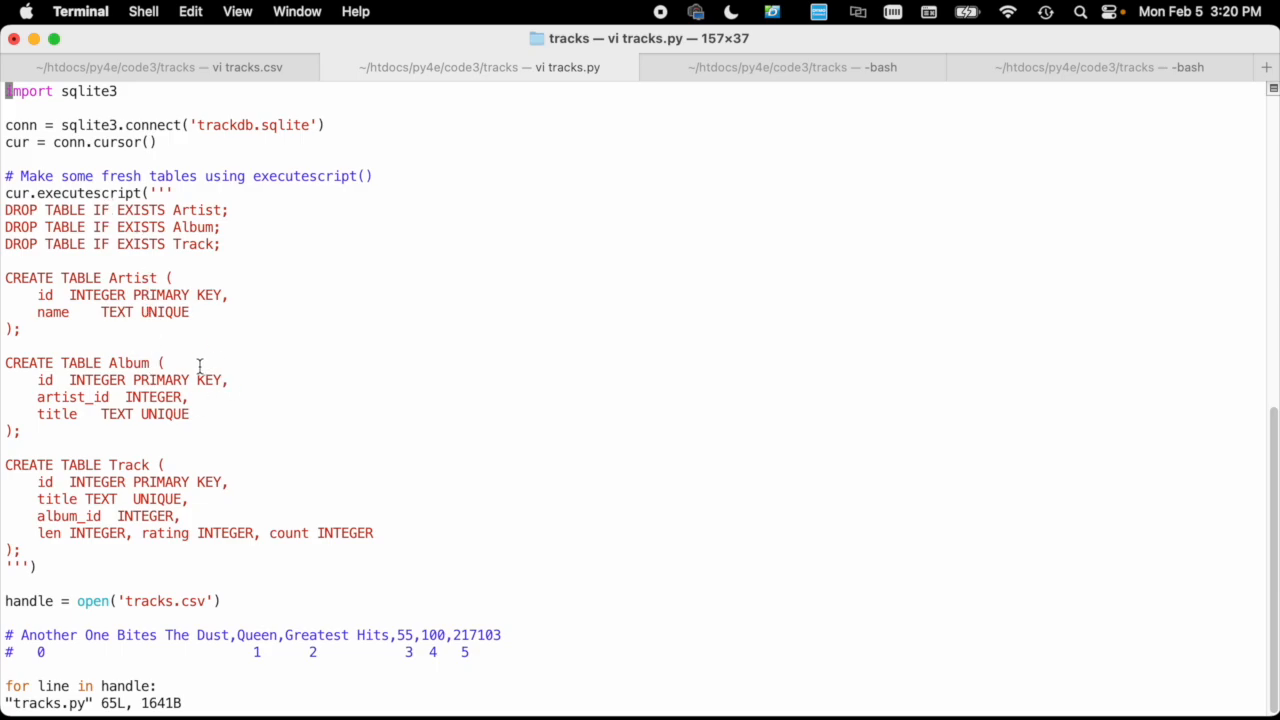
{"action": "mouse_move", "coordinate": [88, 499]}
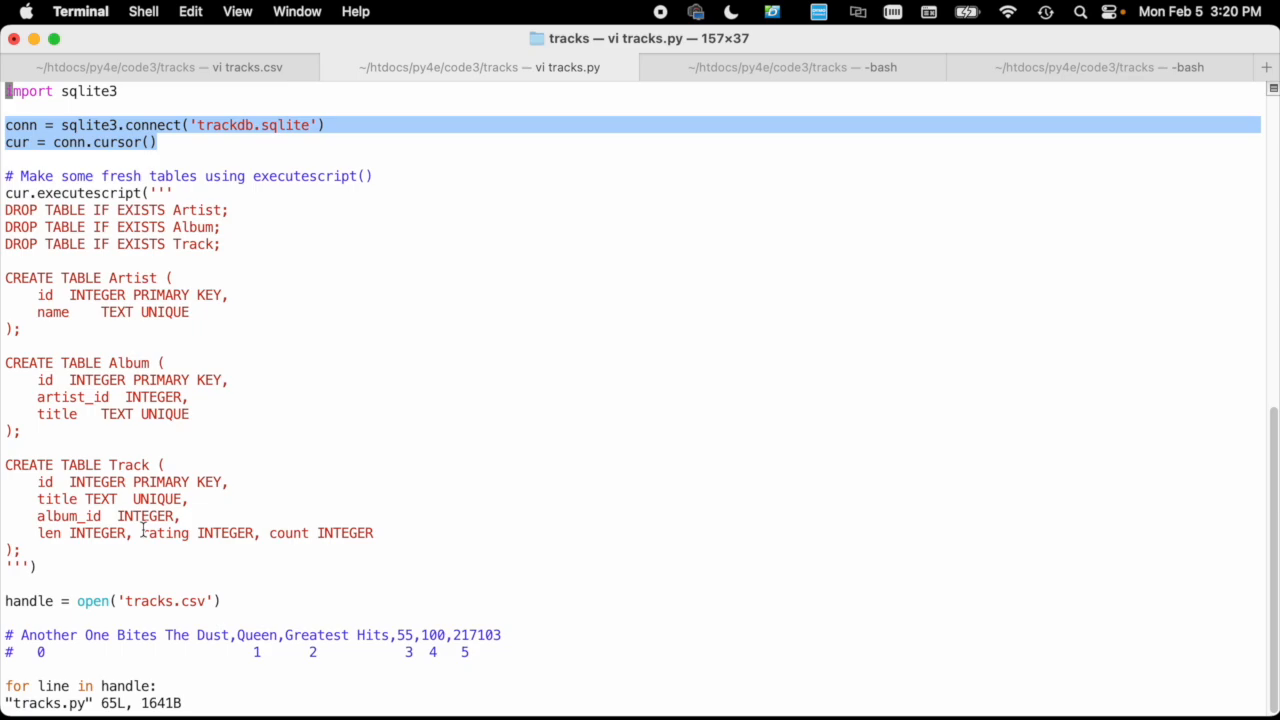
{"action": "mouse_move", "coordinate": [424, 474]}
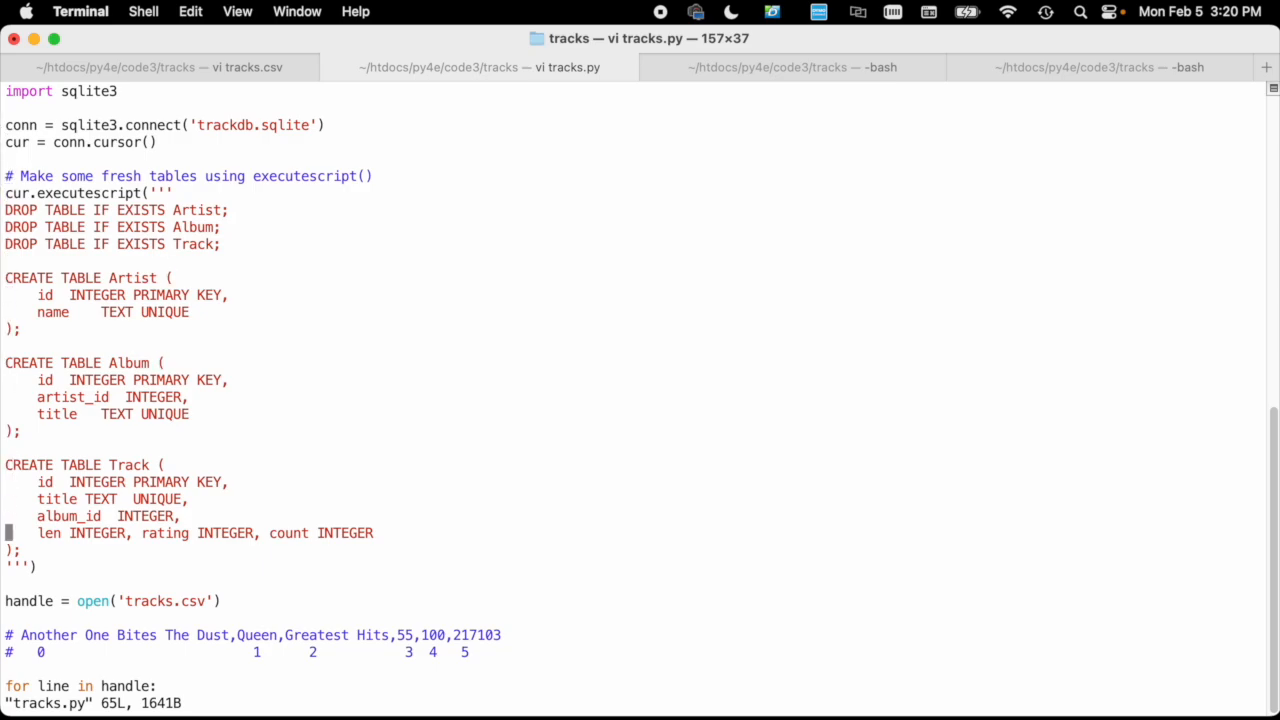
{"action": "scroll", "scroll_direction": "down", "scroll_amount": 3}
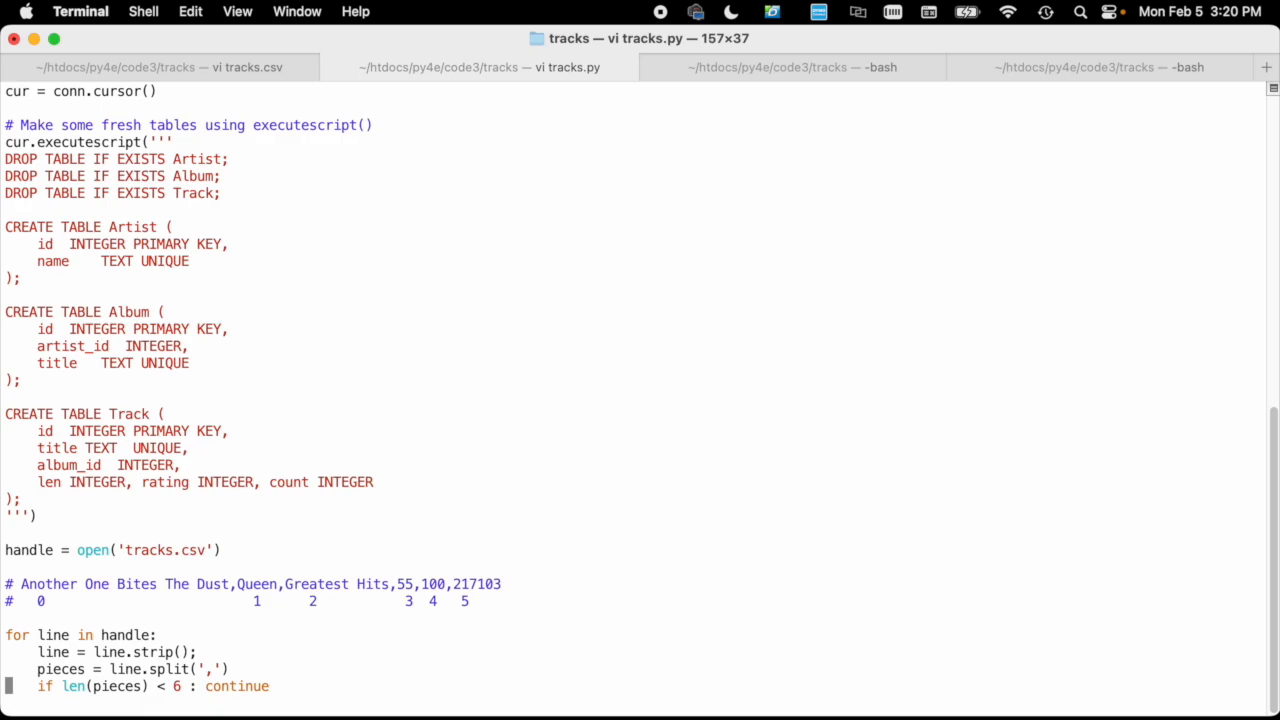
{"action": "scroll", "scroll_direction": "down", "scroll_amount": 3}
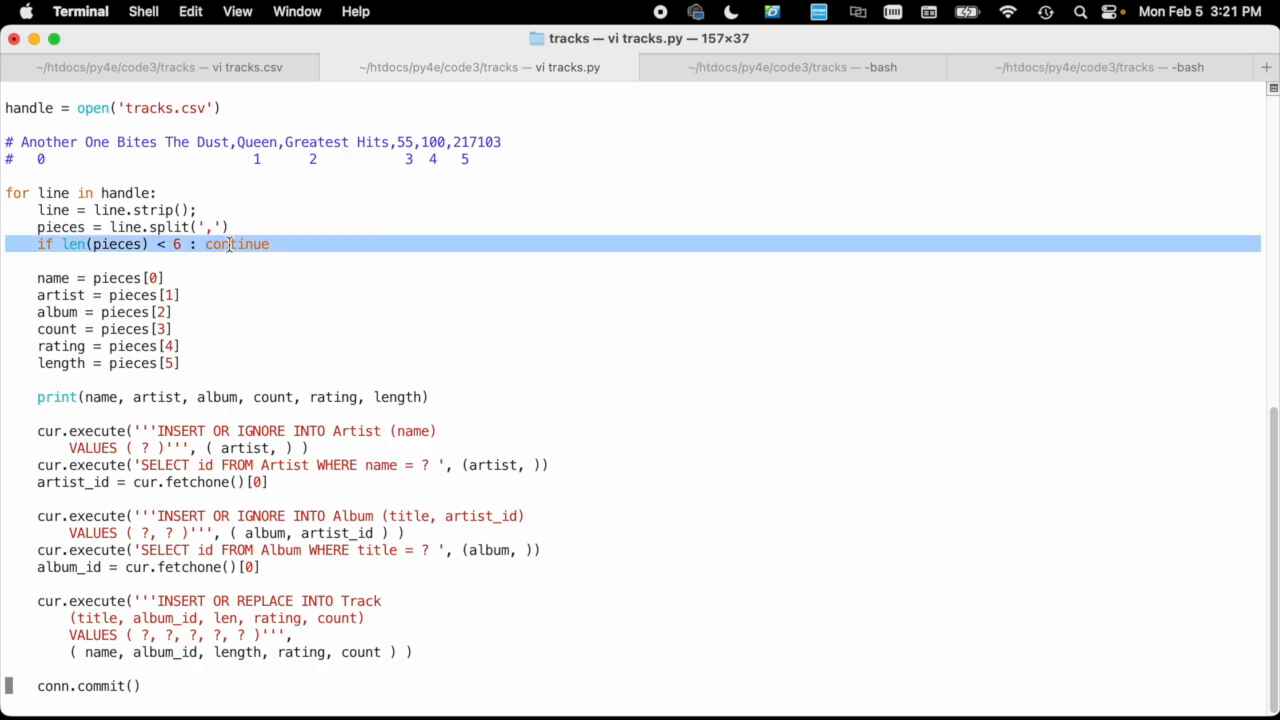
{"action": "mouse_move", "coordinate": [118, 244]}
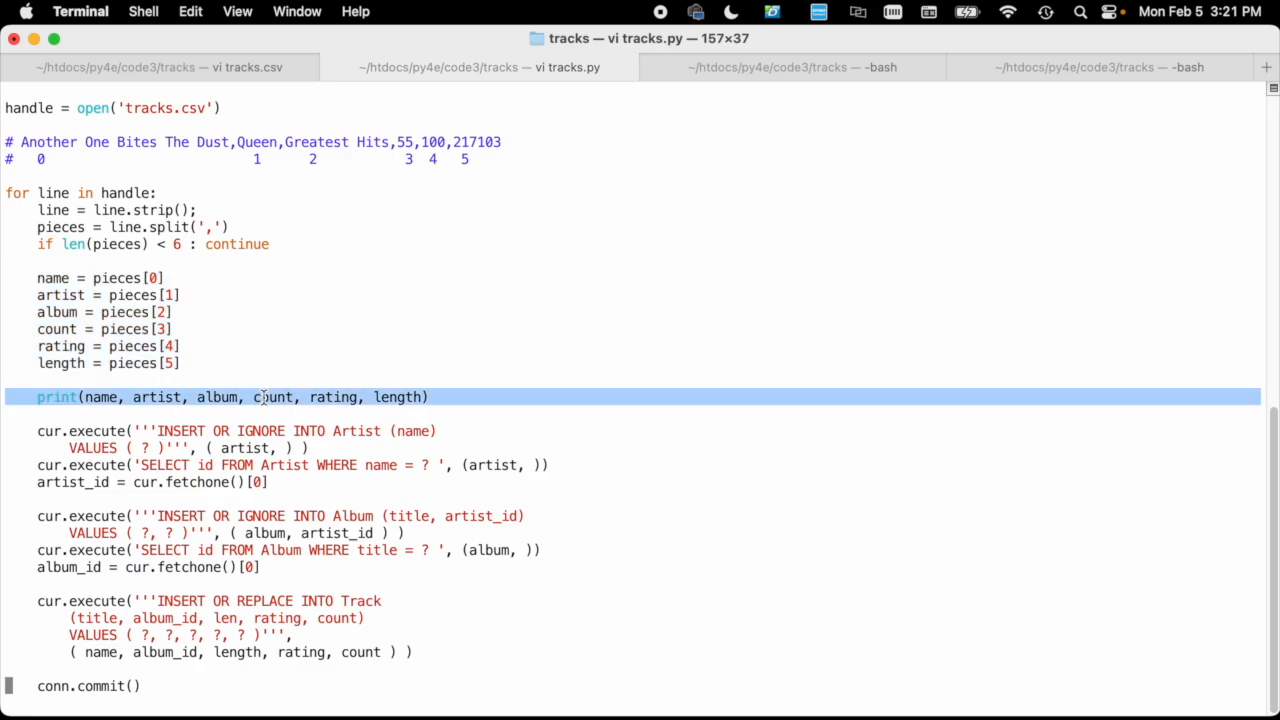
{"action": "mouse_move", "coordinate": [80, 401]}
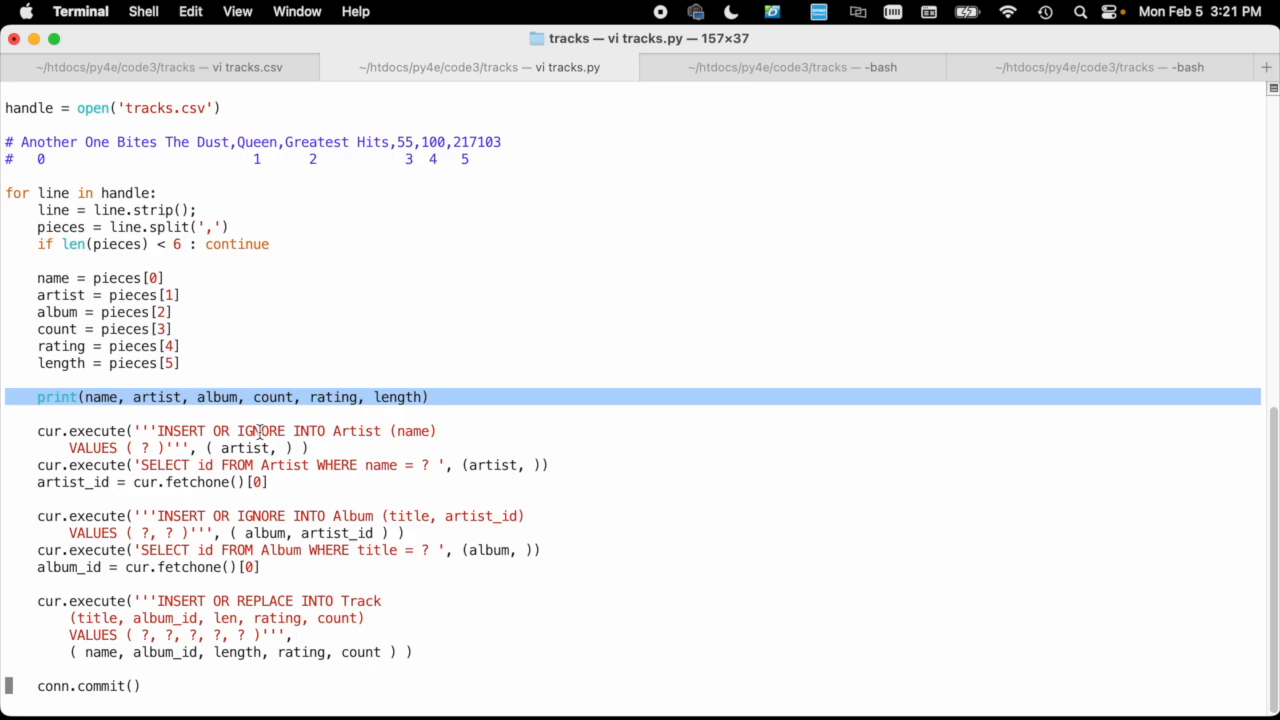
{"action": "mouse_move", "coordinate": [331, 437]}
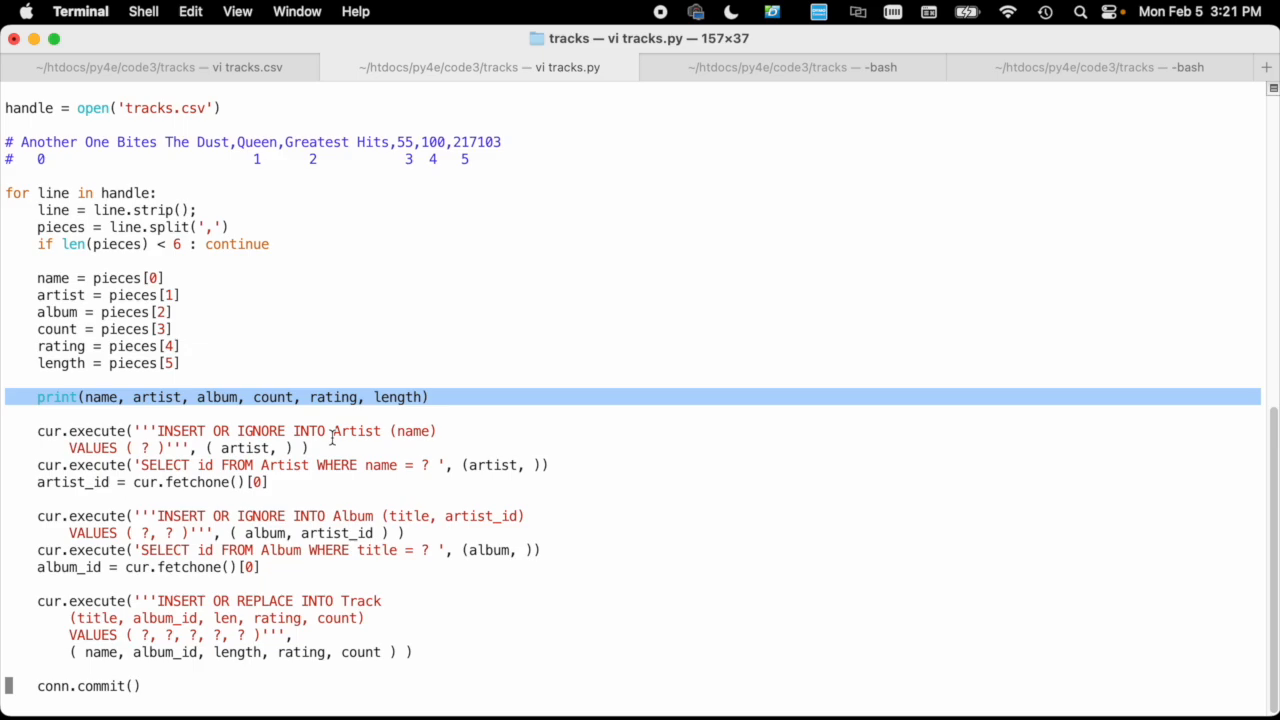
{"action": "mouse_move", "coordinate": [415, 431]}
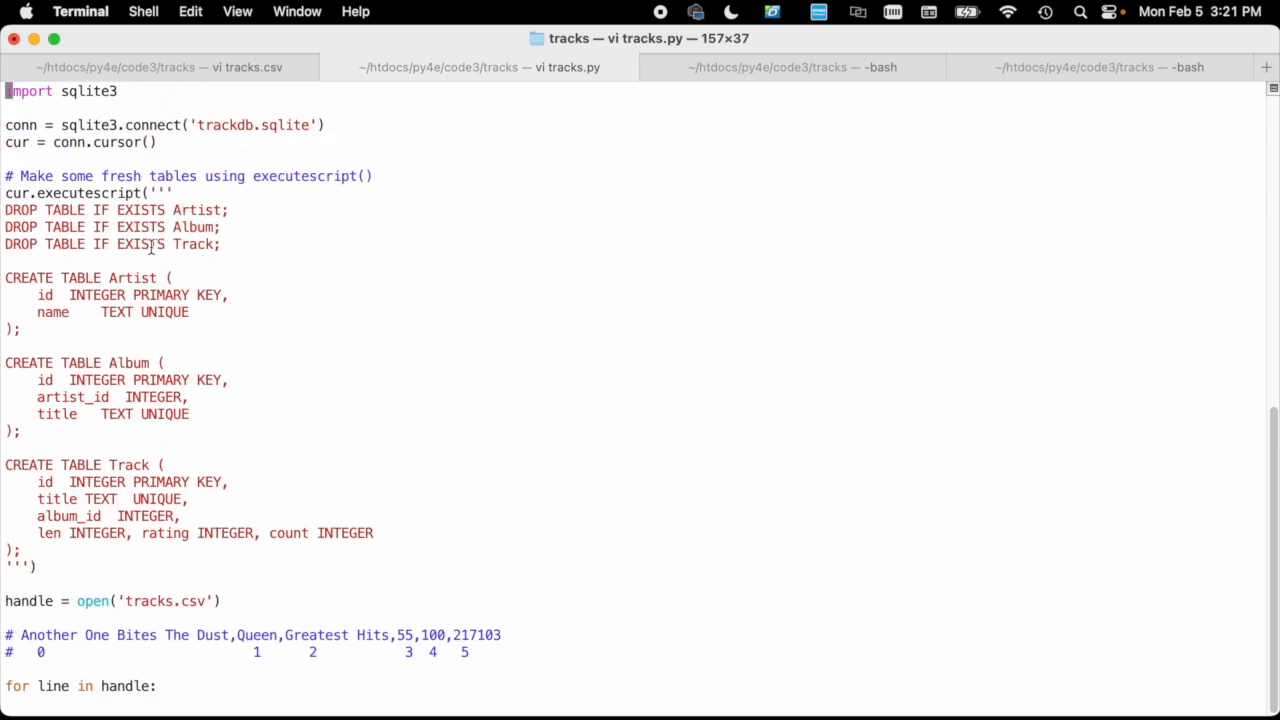
{"action": "scroll", "scroll_direction": "down", "scroll_amount": 3}
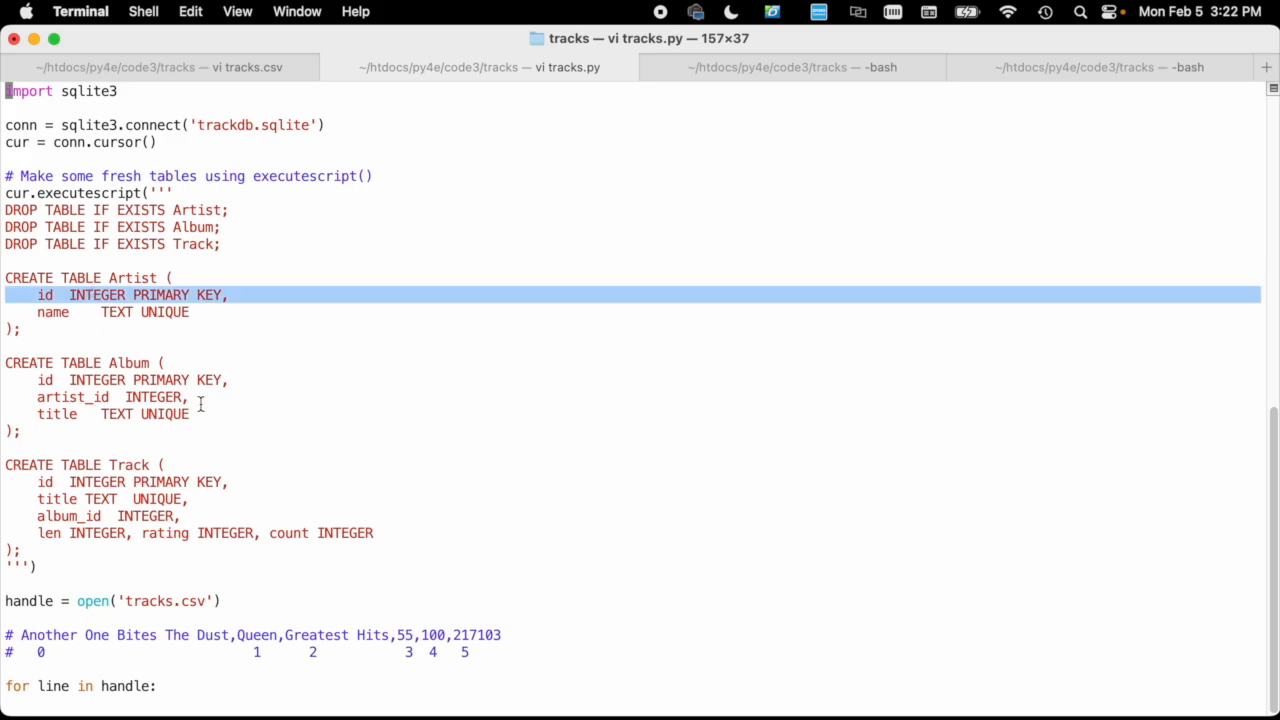
Step: Scroll tracks.py, highlight the album id lookup lines, then switch to the third bash tab
{"action": "scroll", "scroll_direction": "down", "scroll_amount": 3}
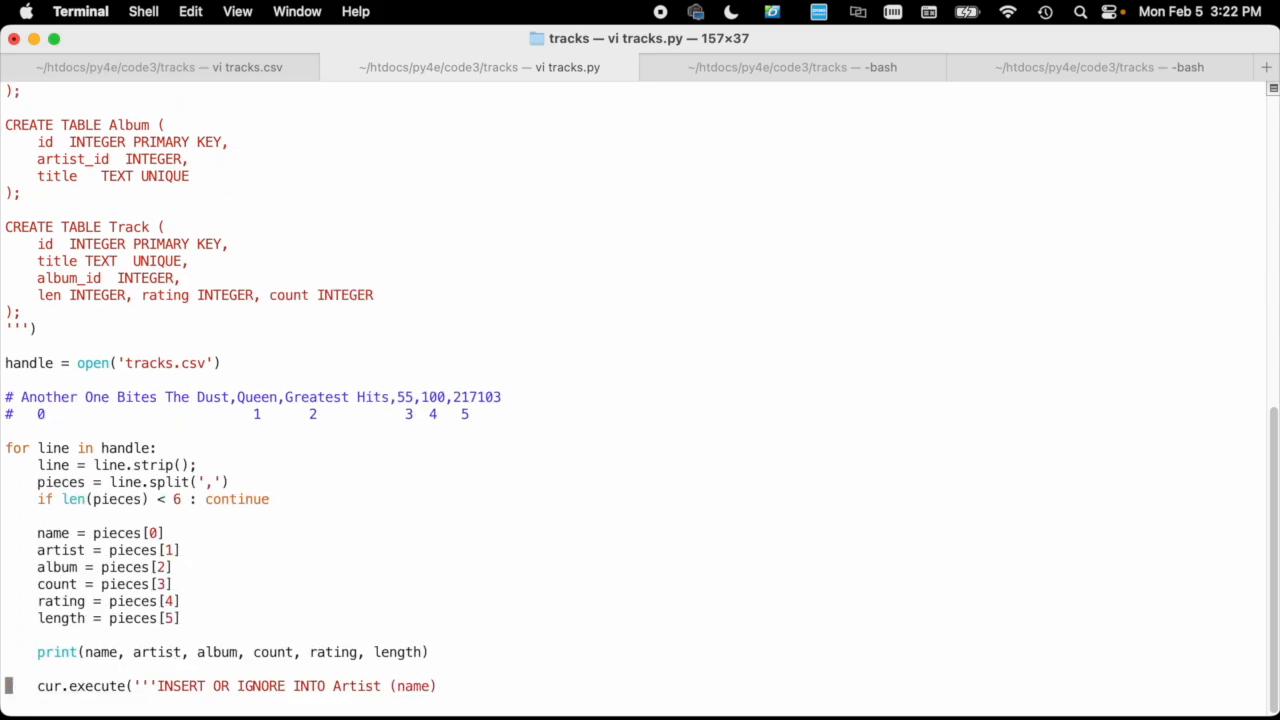
{"action": "scroll", "scroll_direction": "down", "scroll_amount": 3}
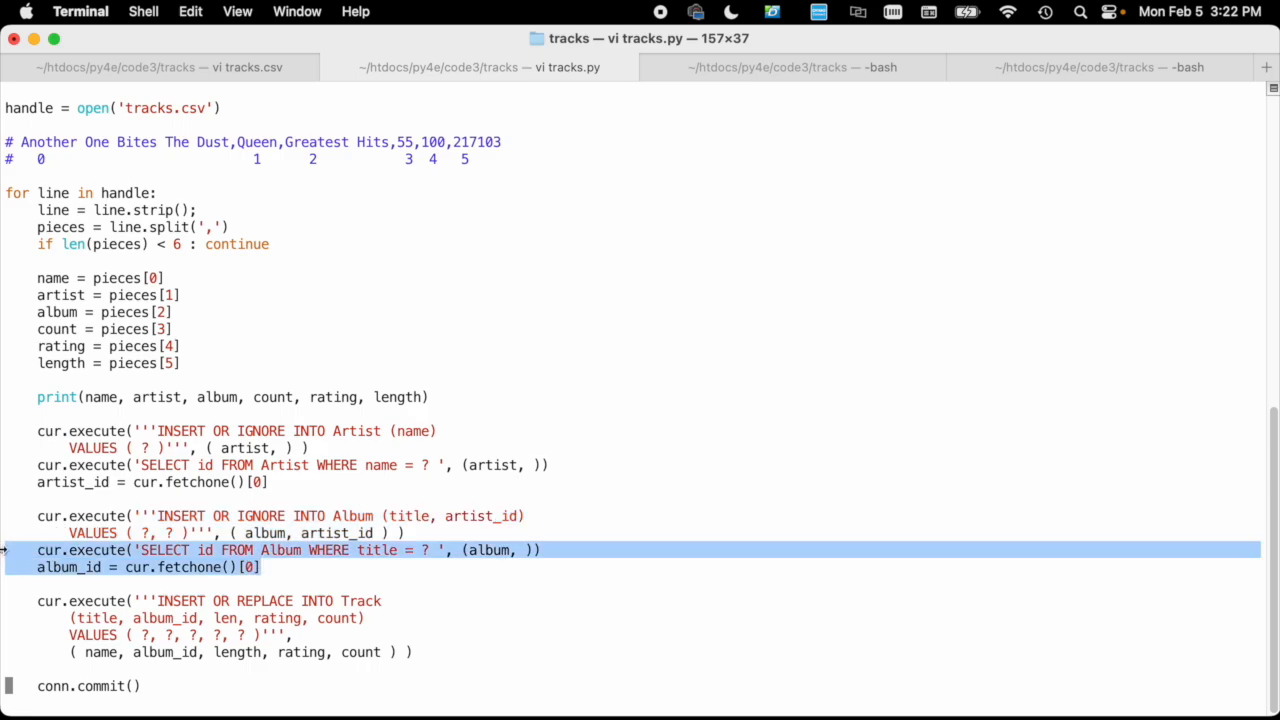
{"action": "double_click", "coordinate": [481, 516]}
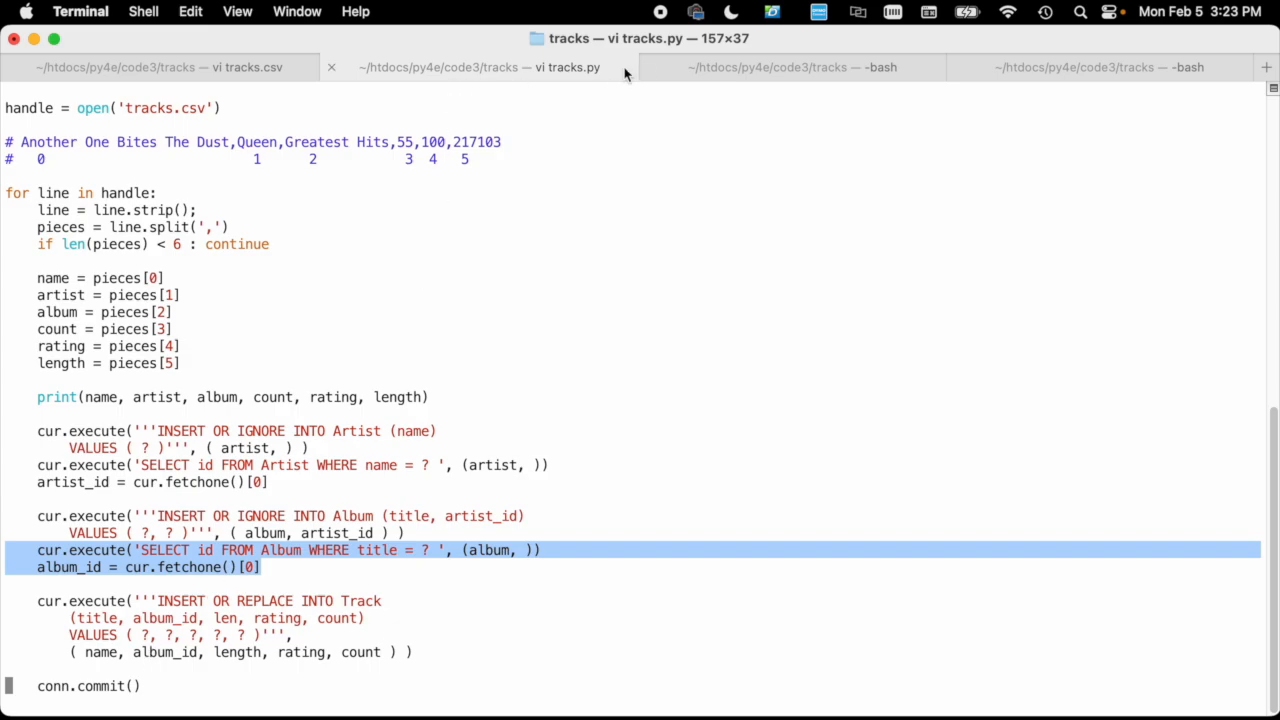
{"action": "left_click", "coordinate": [790, 67]}
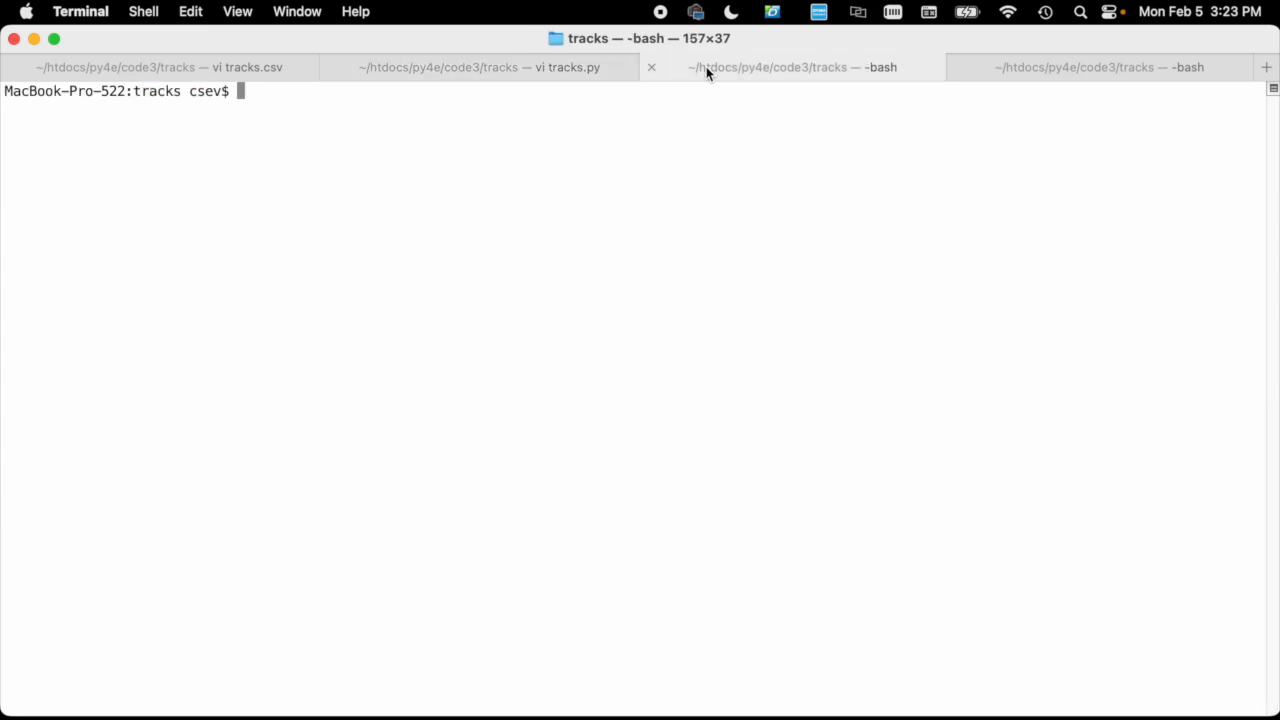
Step: Enter python tracks.py, then move to the fourth bash tab and begin typing ls
{"action": "type", "text": "python trac"}
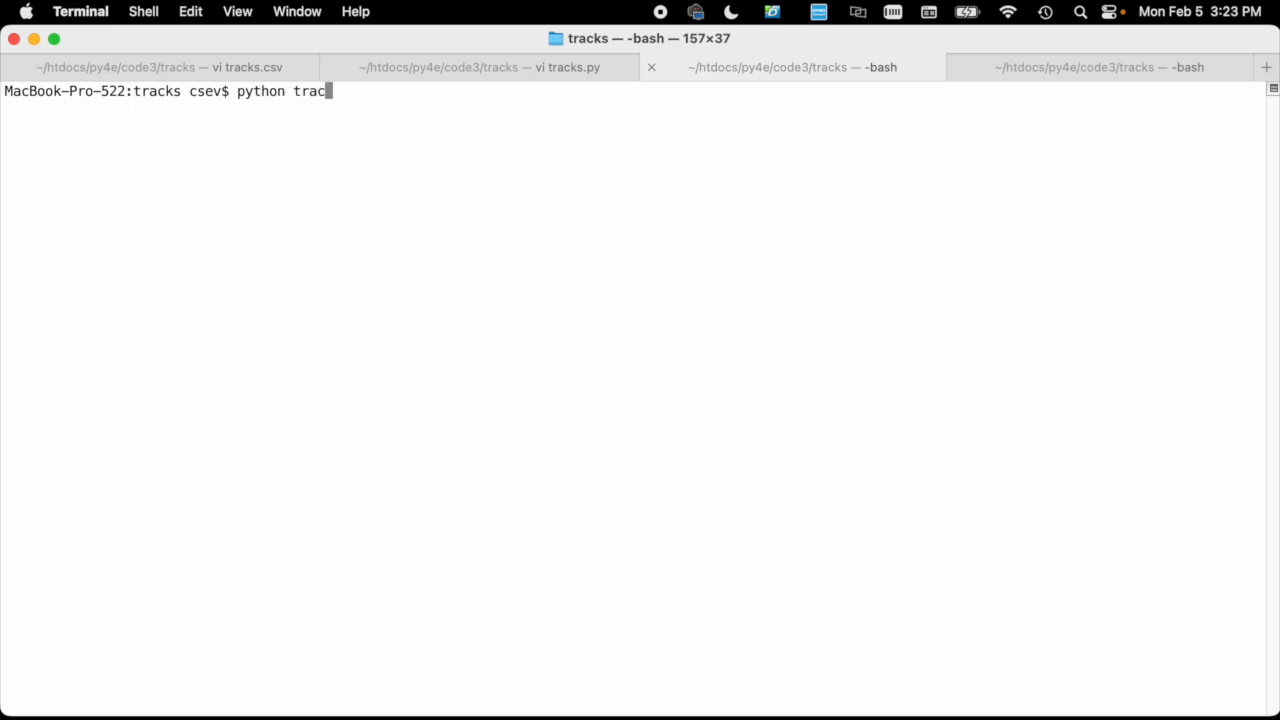
{"action": "type", "text": "ks.py"}
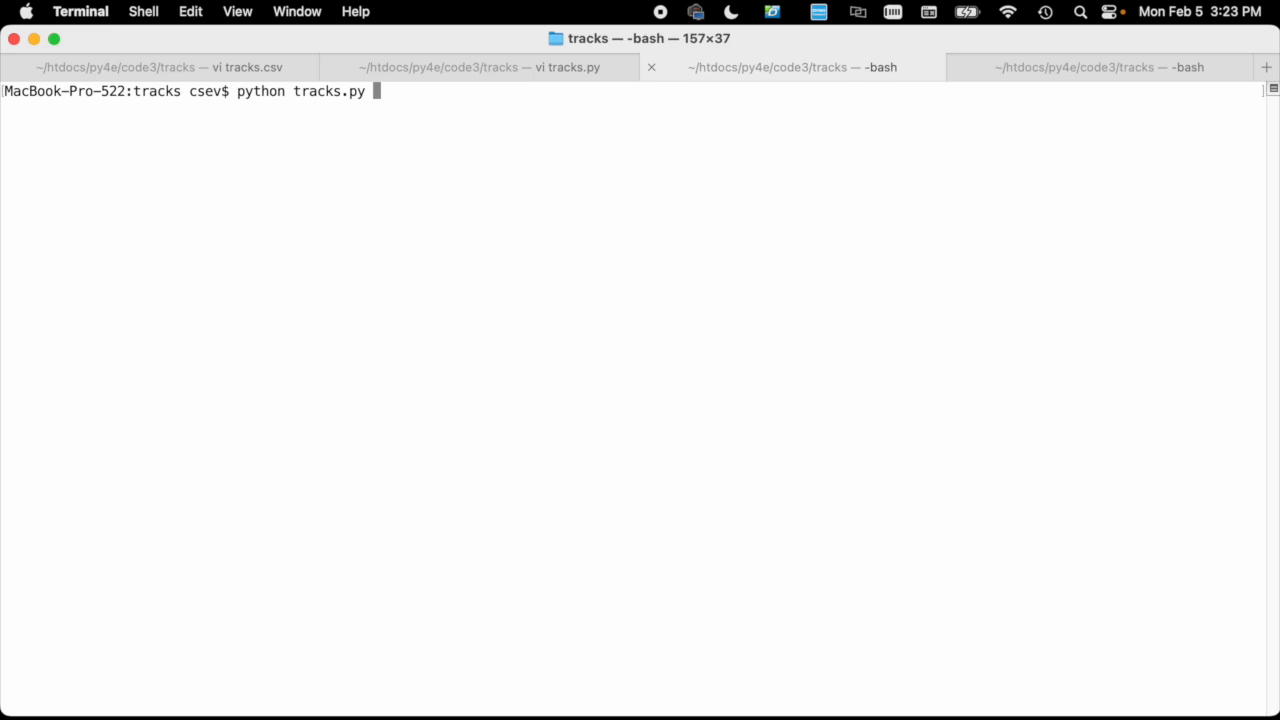
{"action": "key", "text": "Return"}
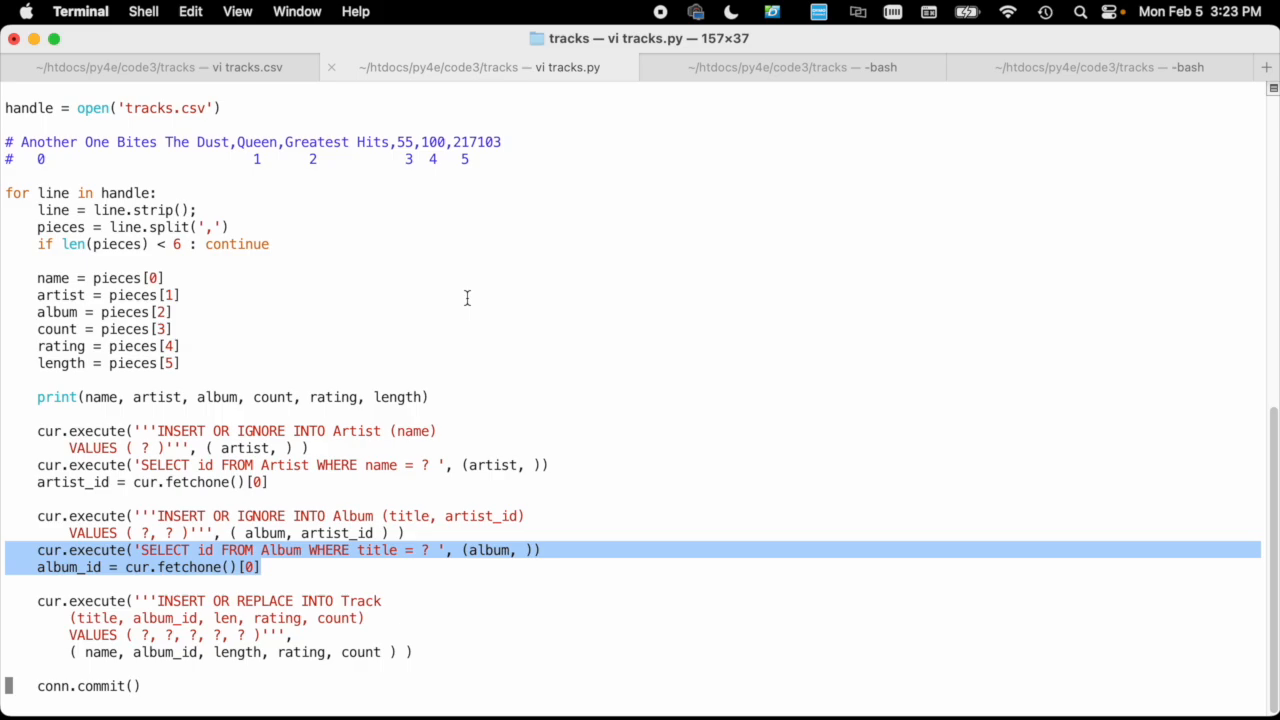
{"action": "left_click", "coordinate": [790, 67]}
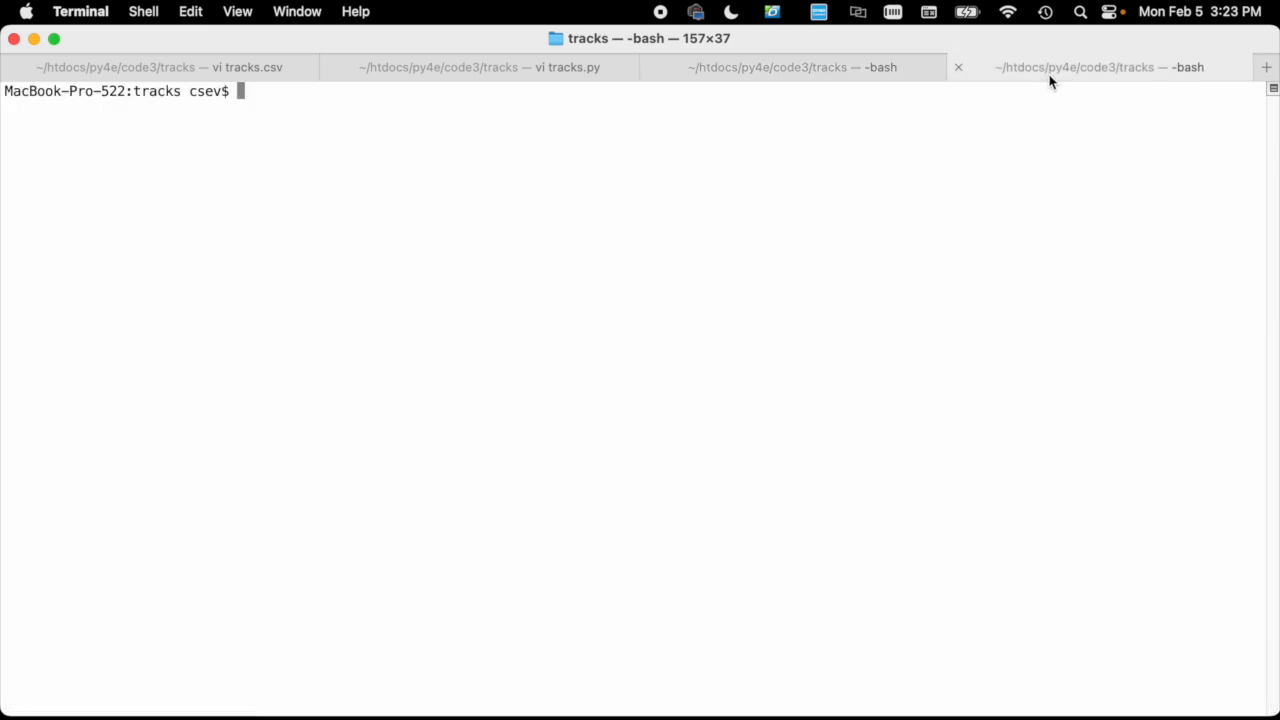
{"action": "type", "text": "ls"}
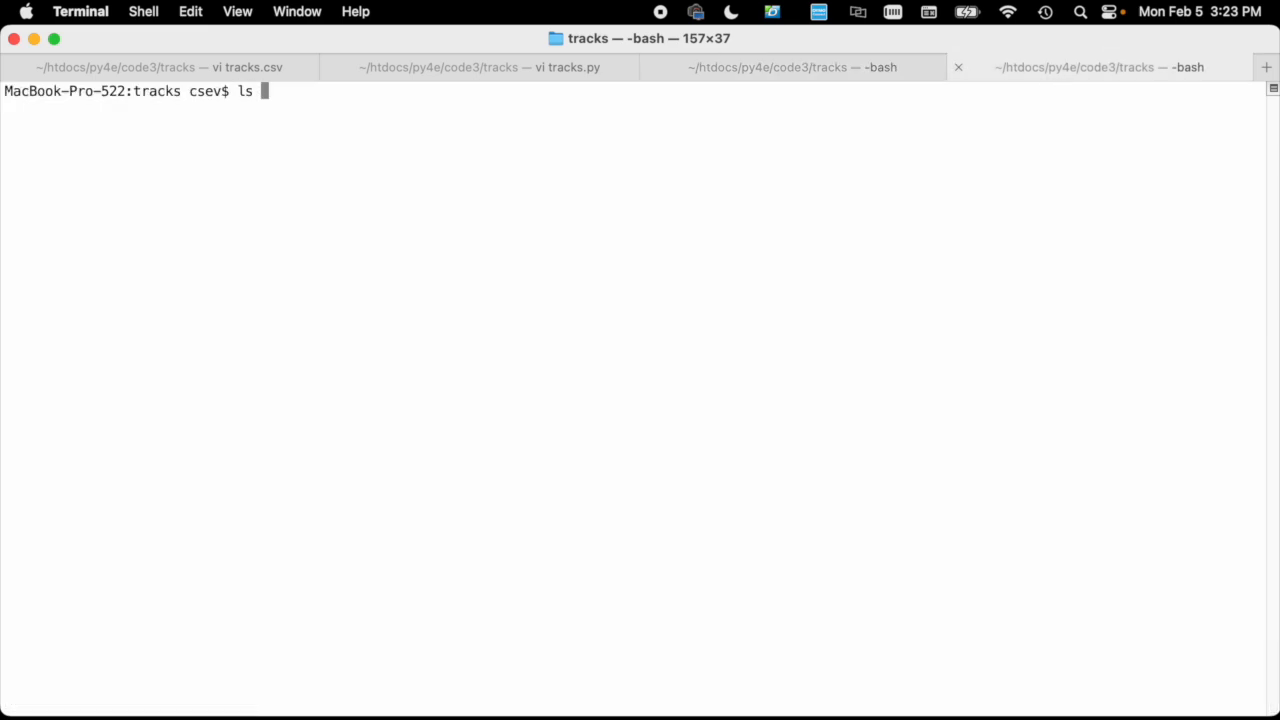
Step: List trackdb.sqlite and open it in sqlite3, using Tab completion for the command
{"action": "type", "text": "tra"}
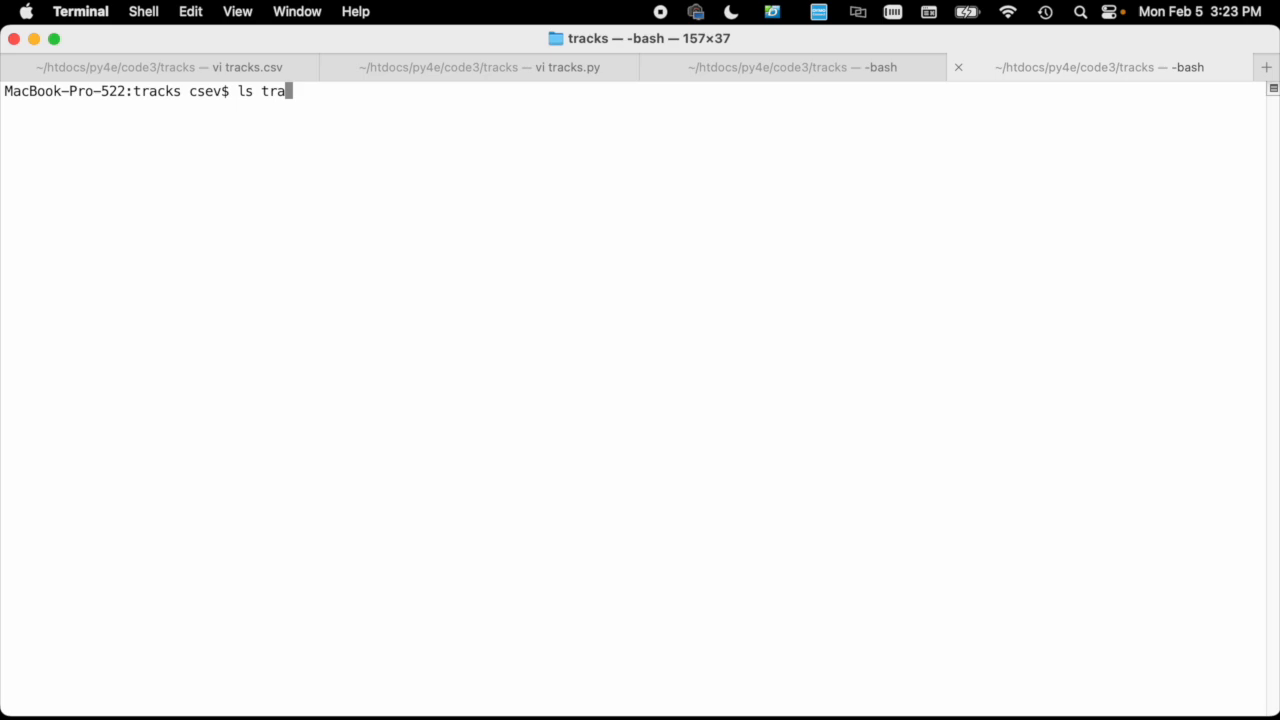
{"action": "type", "text": "ckdb.sqlite"}
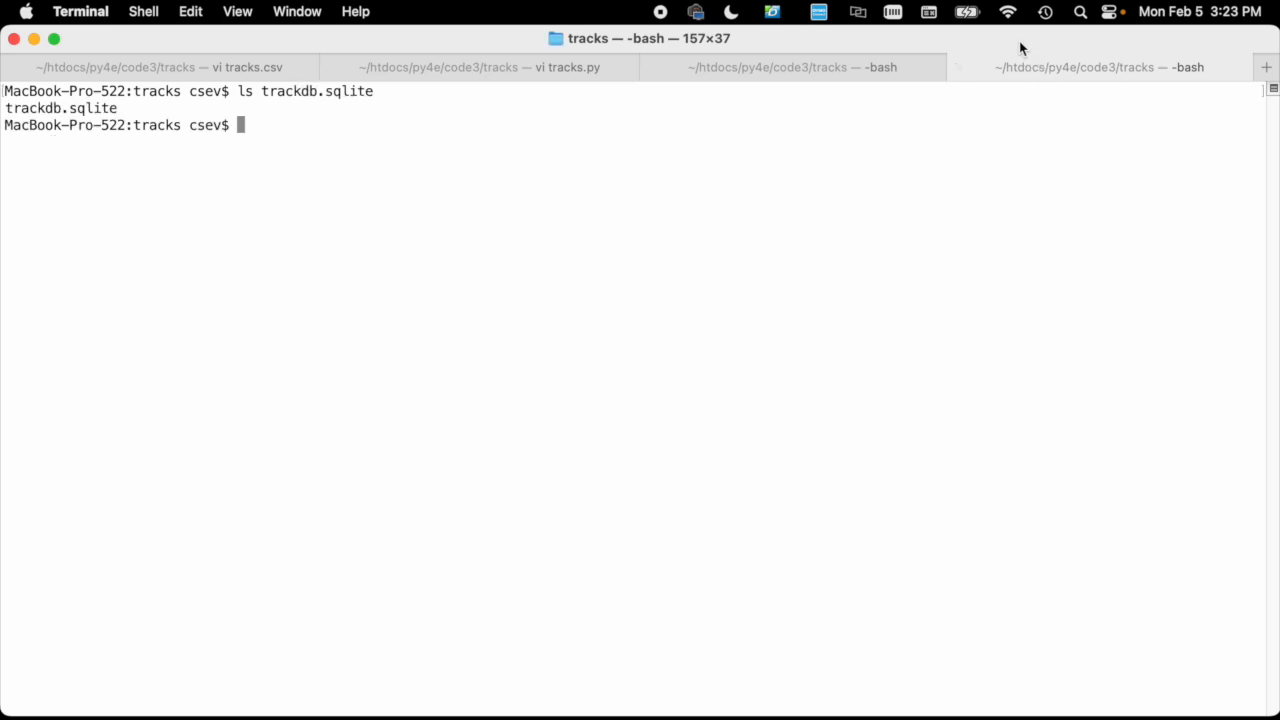
{"action": "type", "text": "sql"}
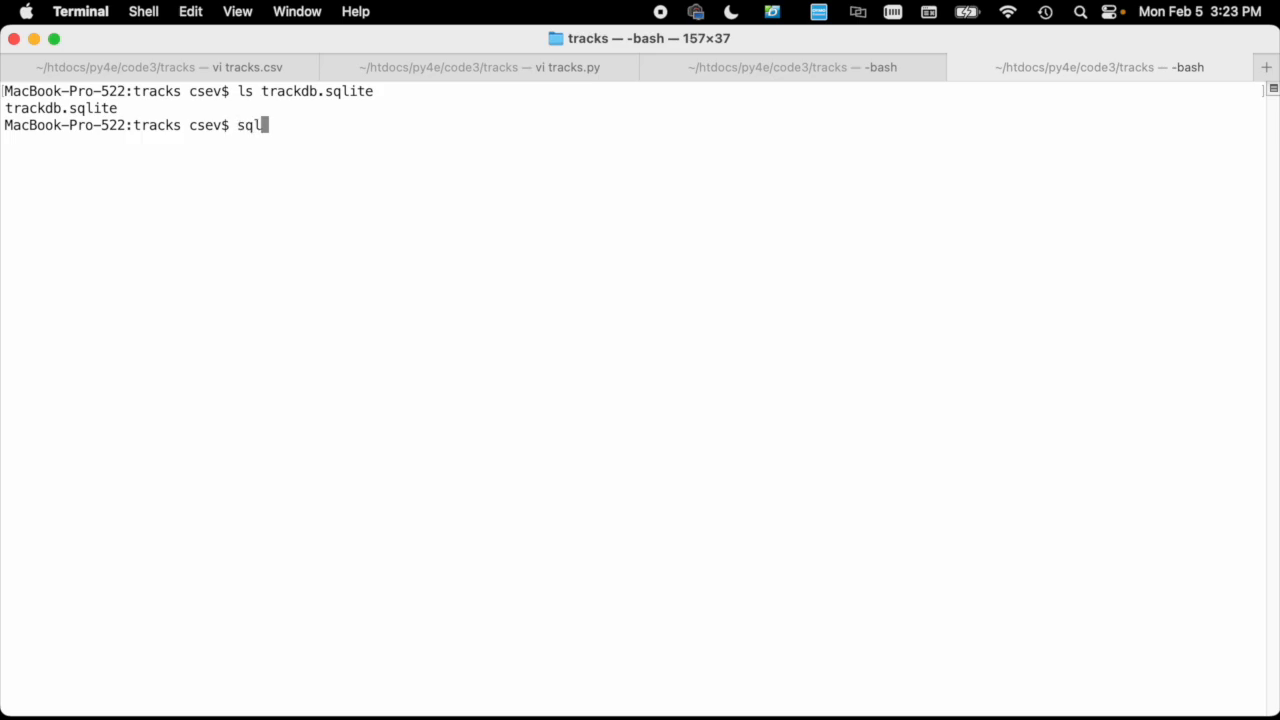
{"action": "type", "text": "t"}
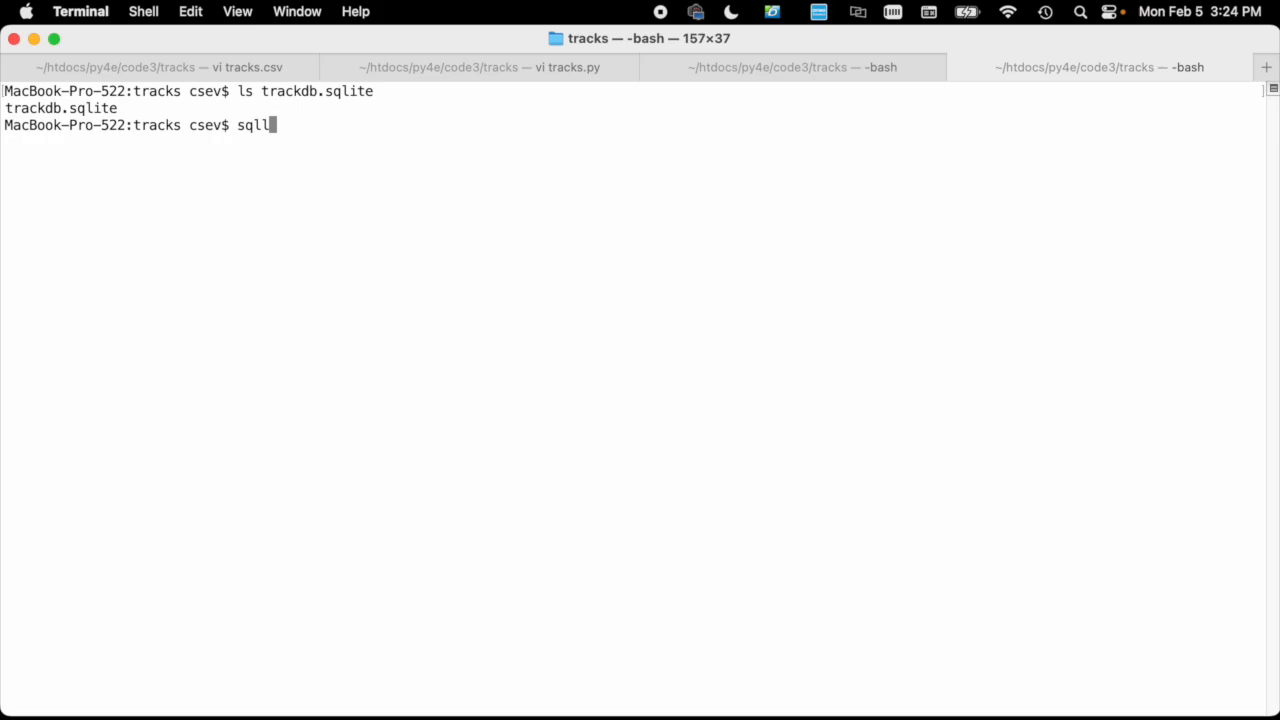
{"action": "key", "text": "Backspace"}
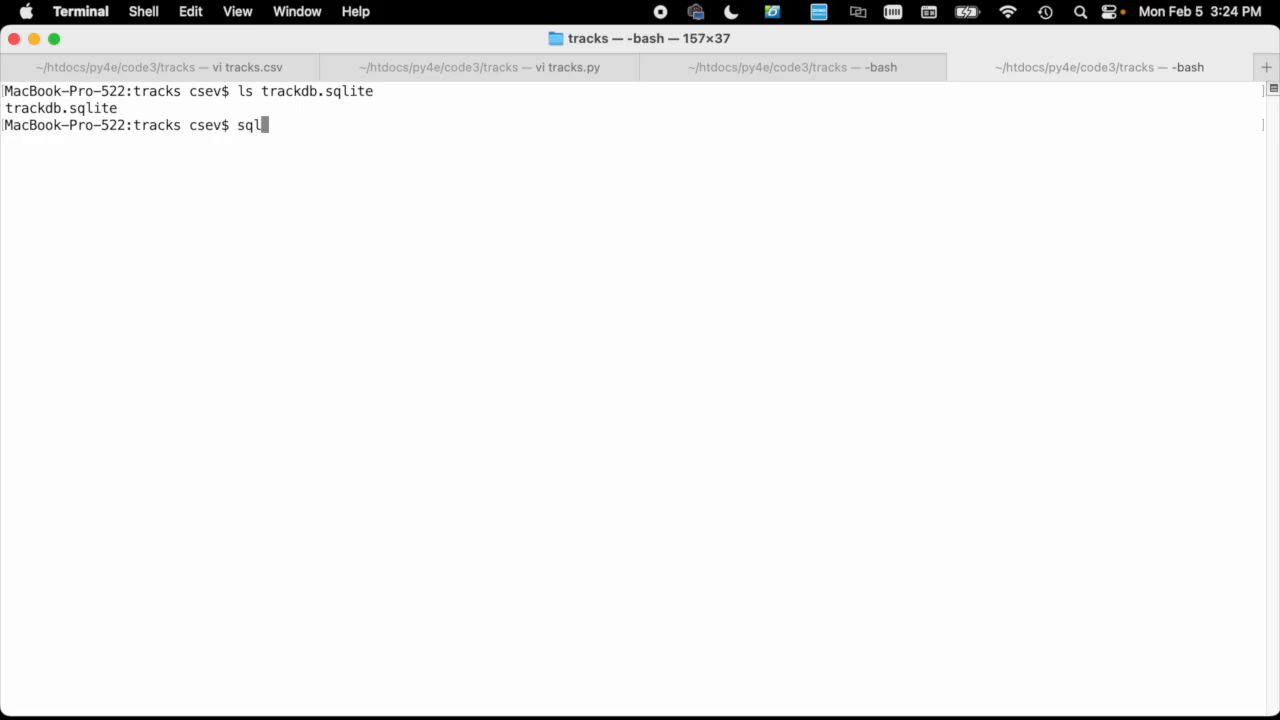
{"action": "key", "text": "Tab"}
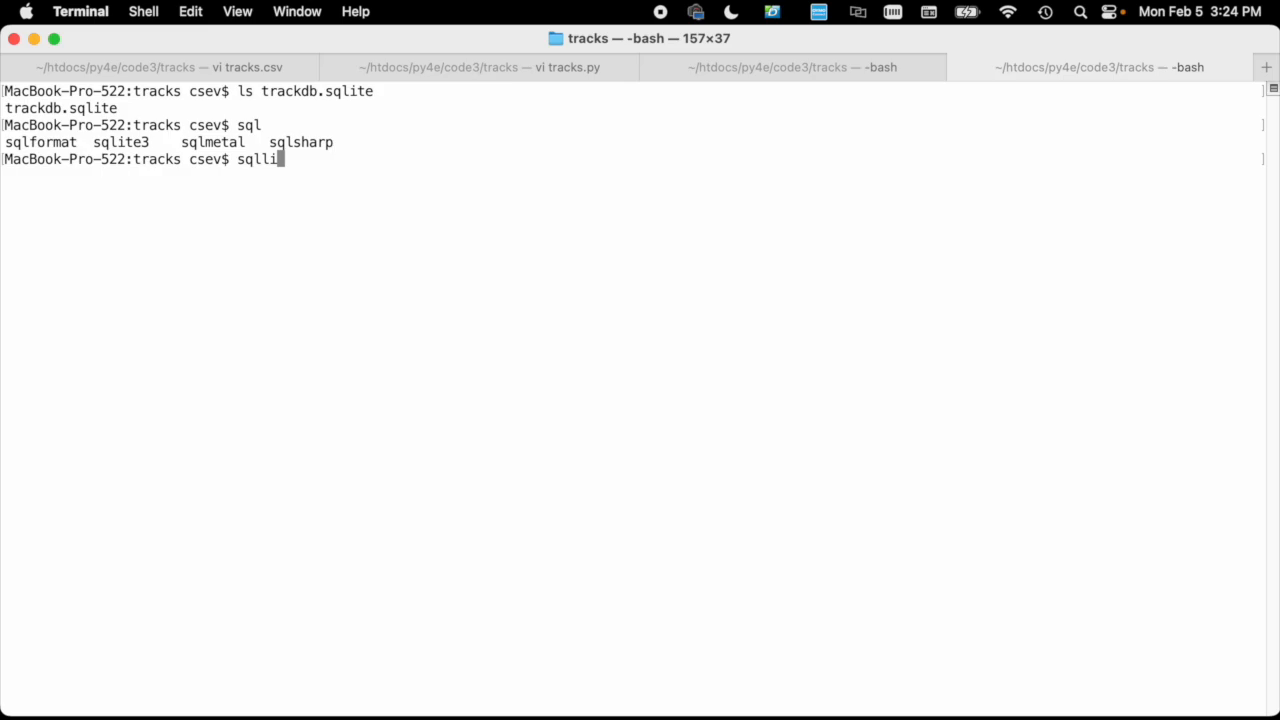
{"action": "type", "text": "te3 trackdb.sqlite"}
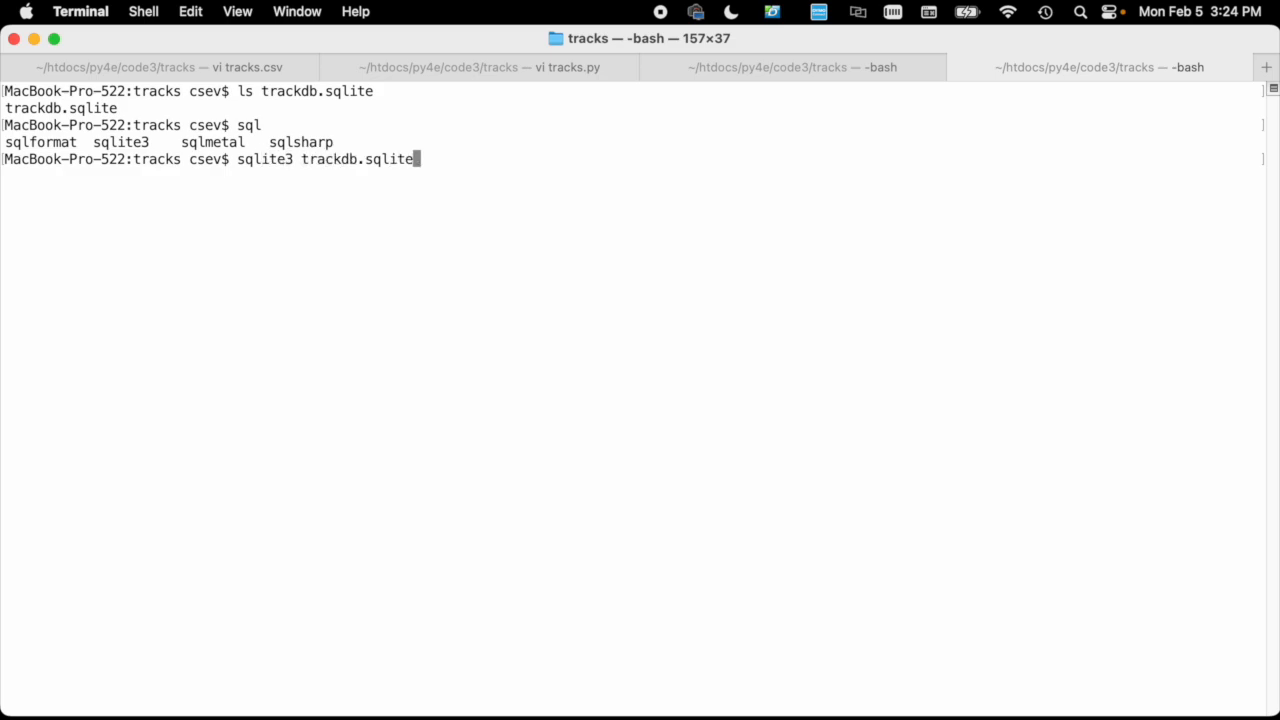
{"action": "key", "text": "Return"}
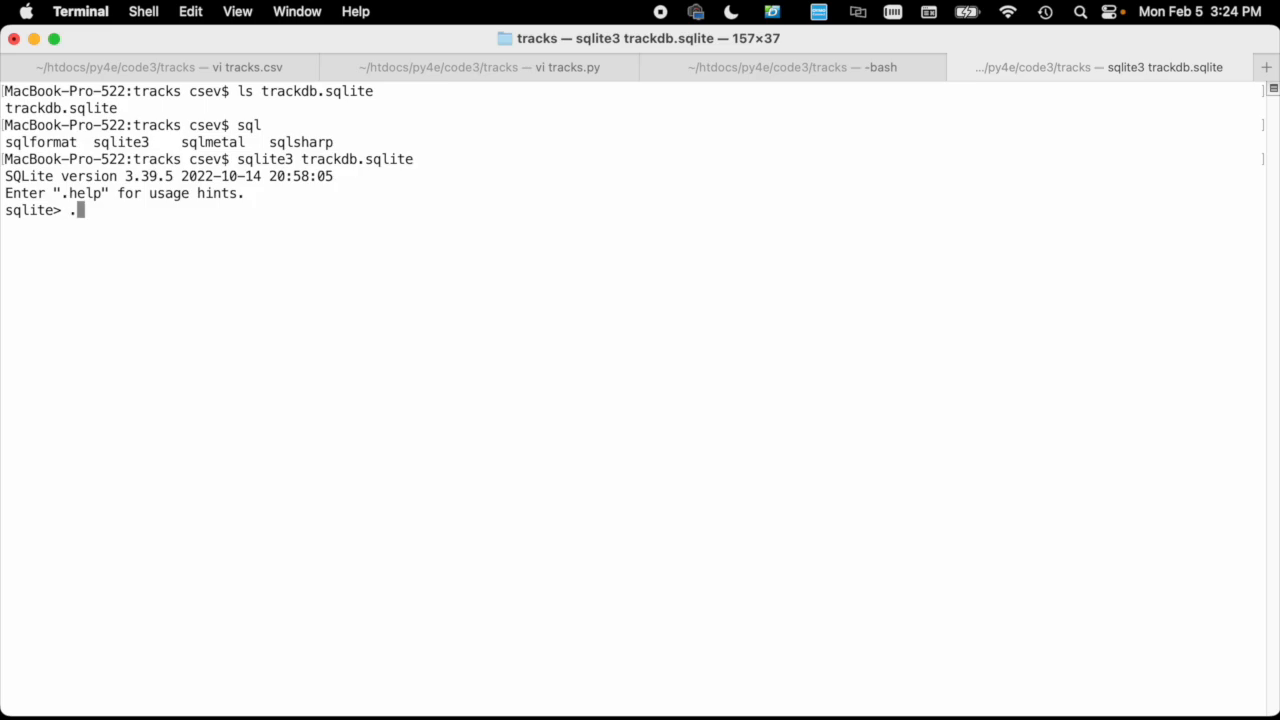
Step: List the tables, show Artist rows, and query name='Queen' to get id 1
{"action": "type", "text": "tables"}
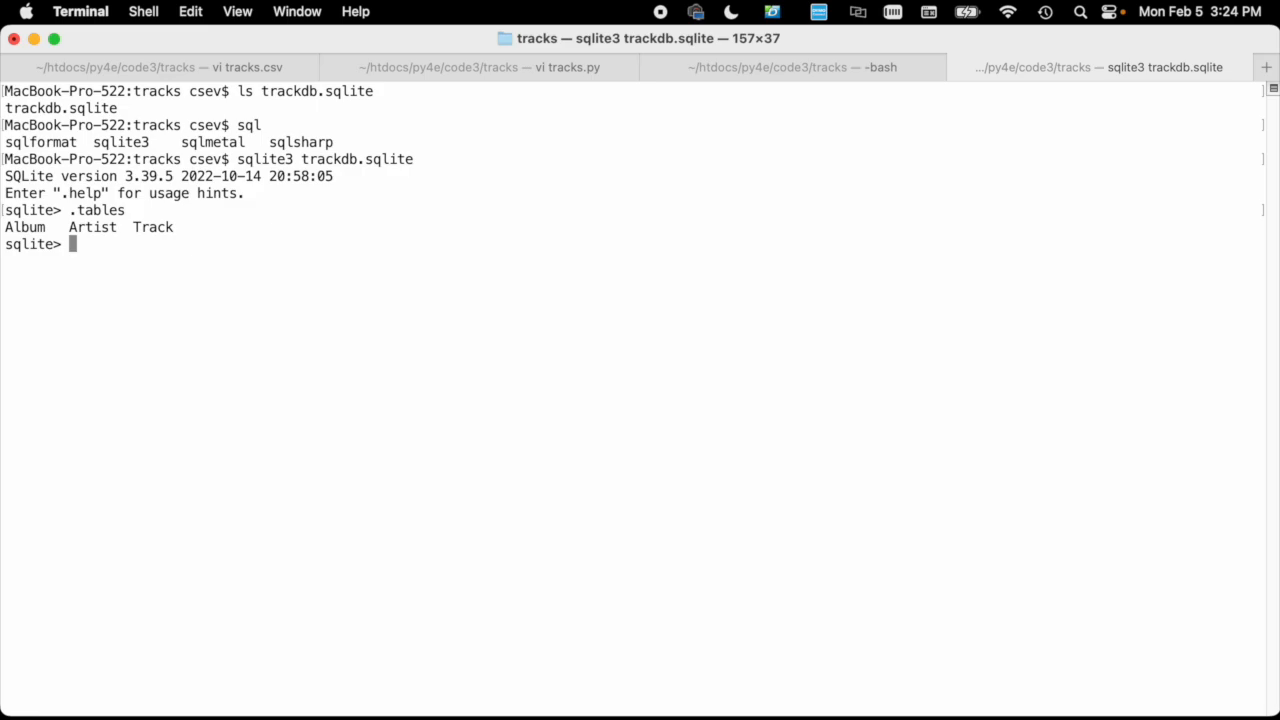
{"action": "type", "text": "select * from"}
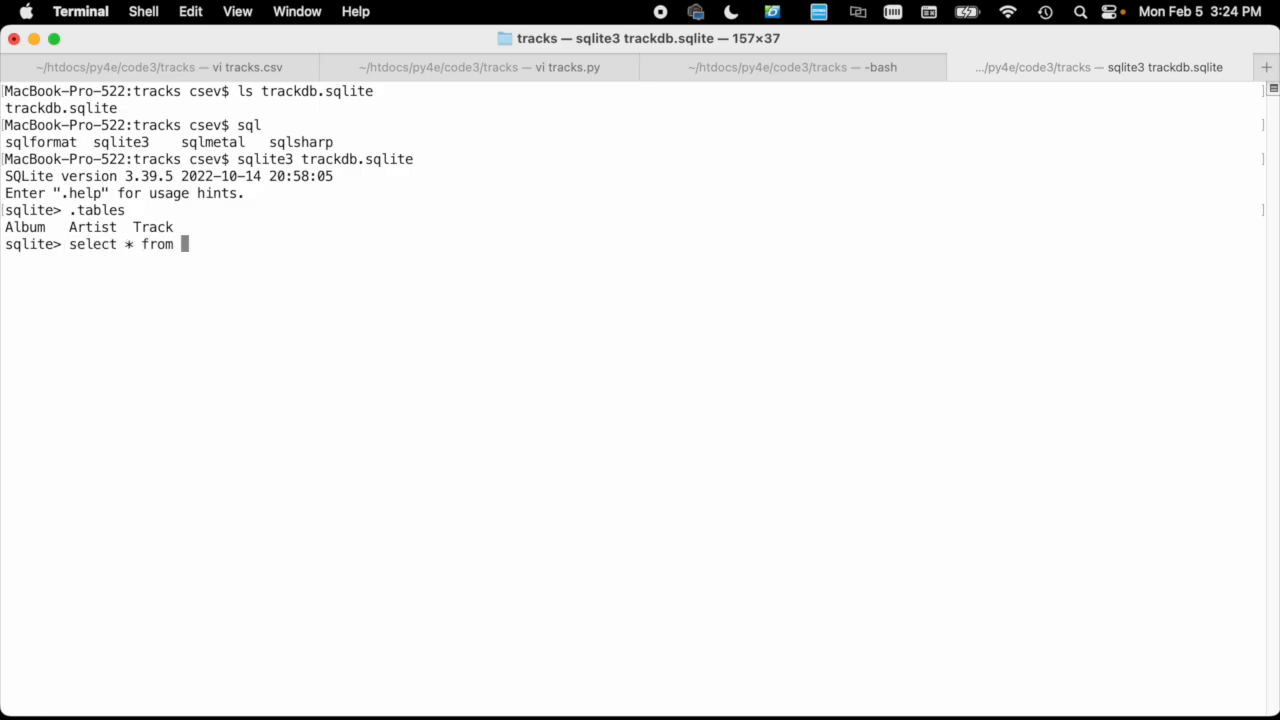
{"action": "type", "text": "Aertist limit 10;"}
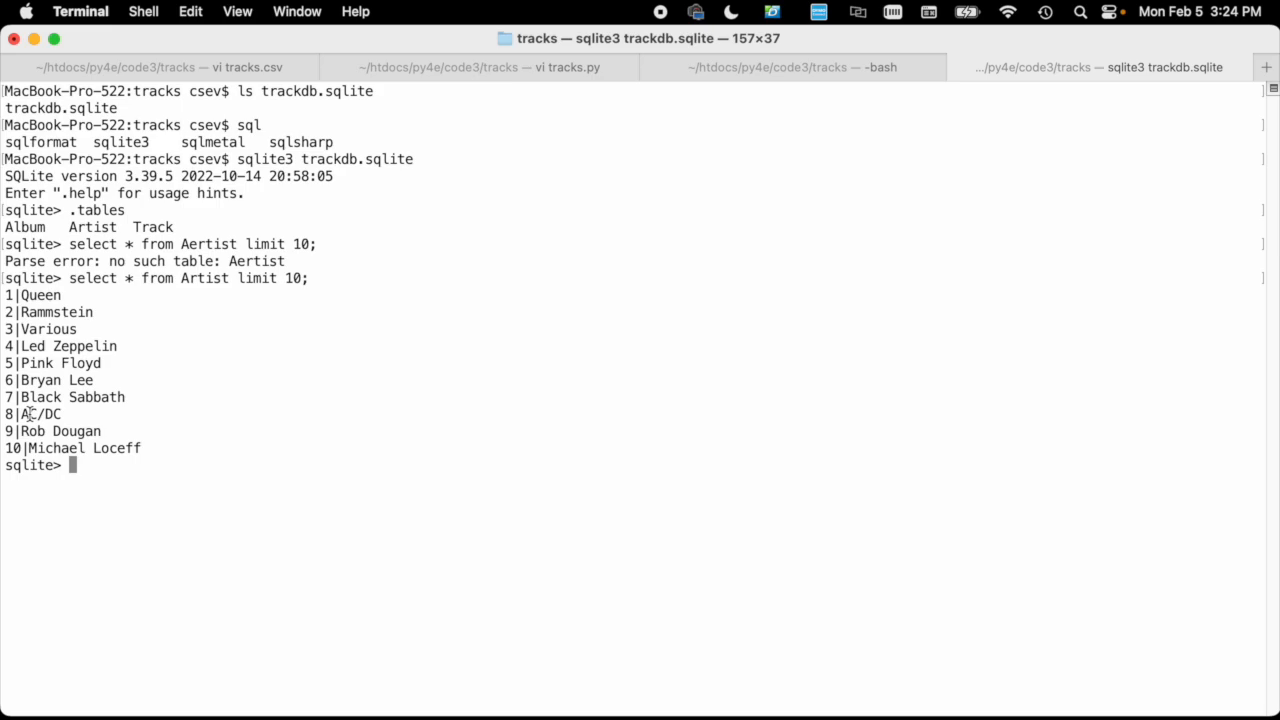
{"action": "type", "text": "select * from Artist limit"}
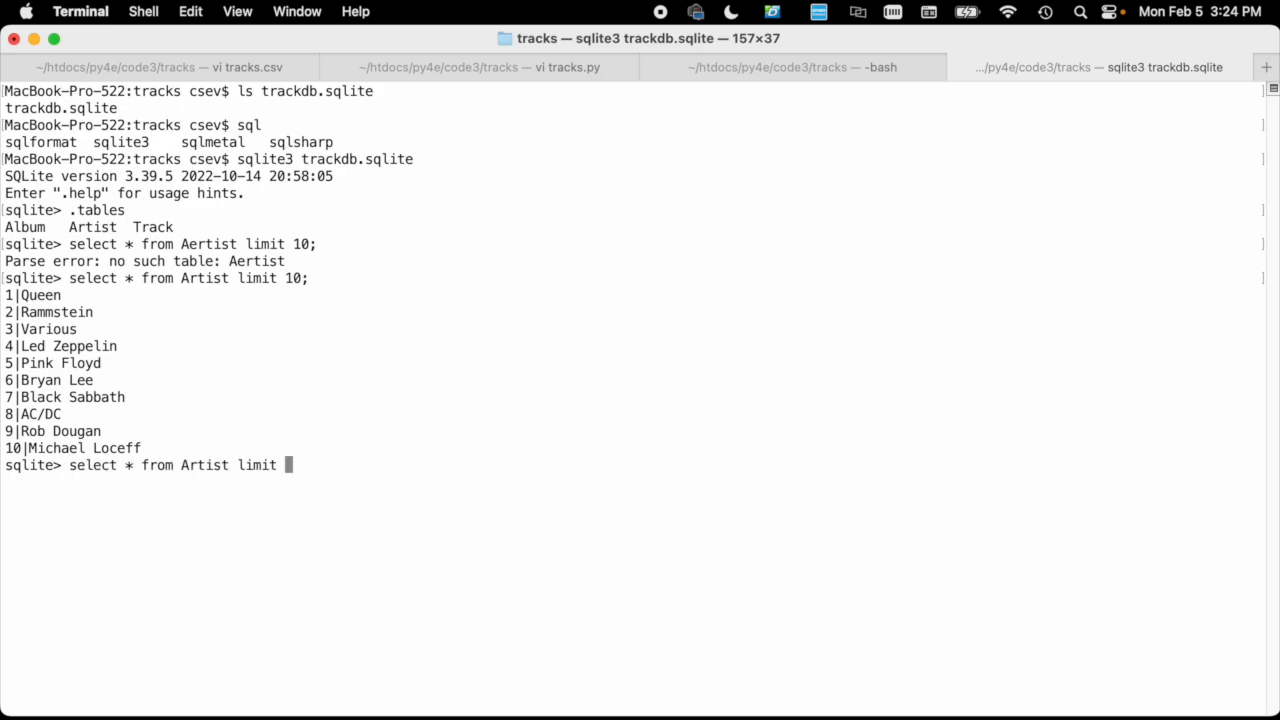
{"action": "type", "text": "where"}
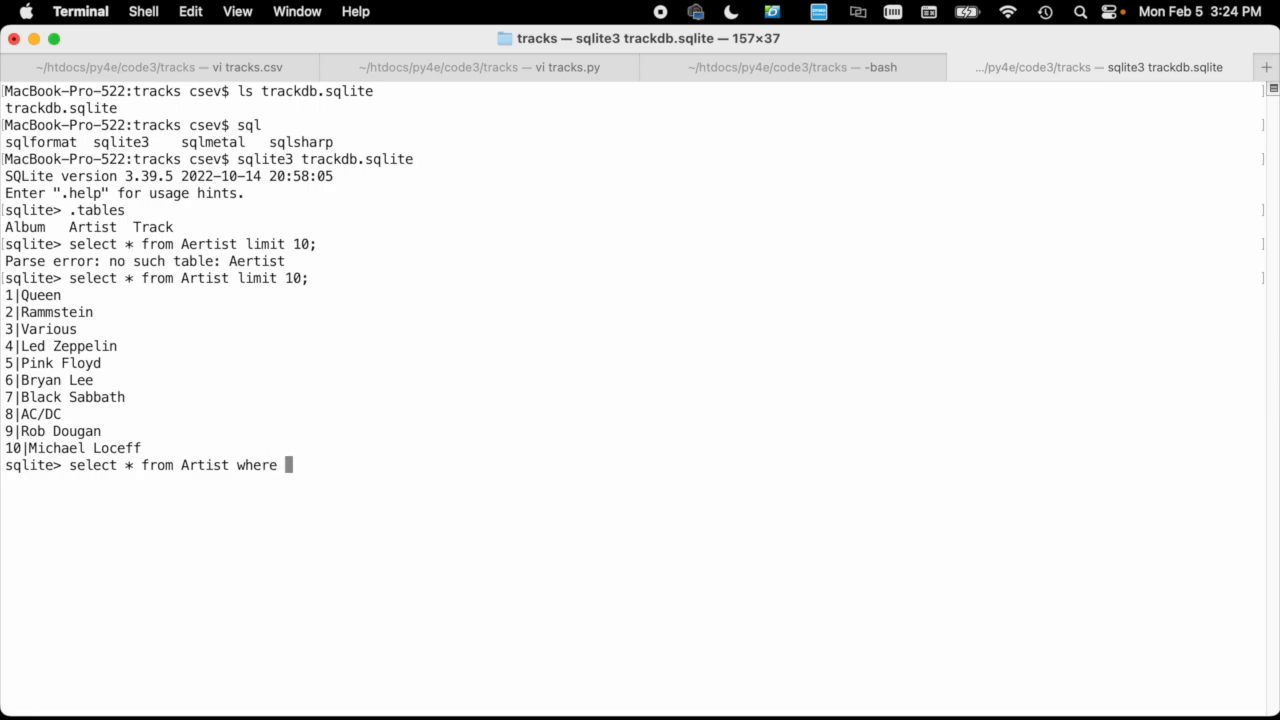
{"action": "type", "text": "name='"}
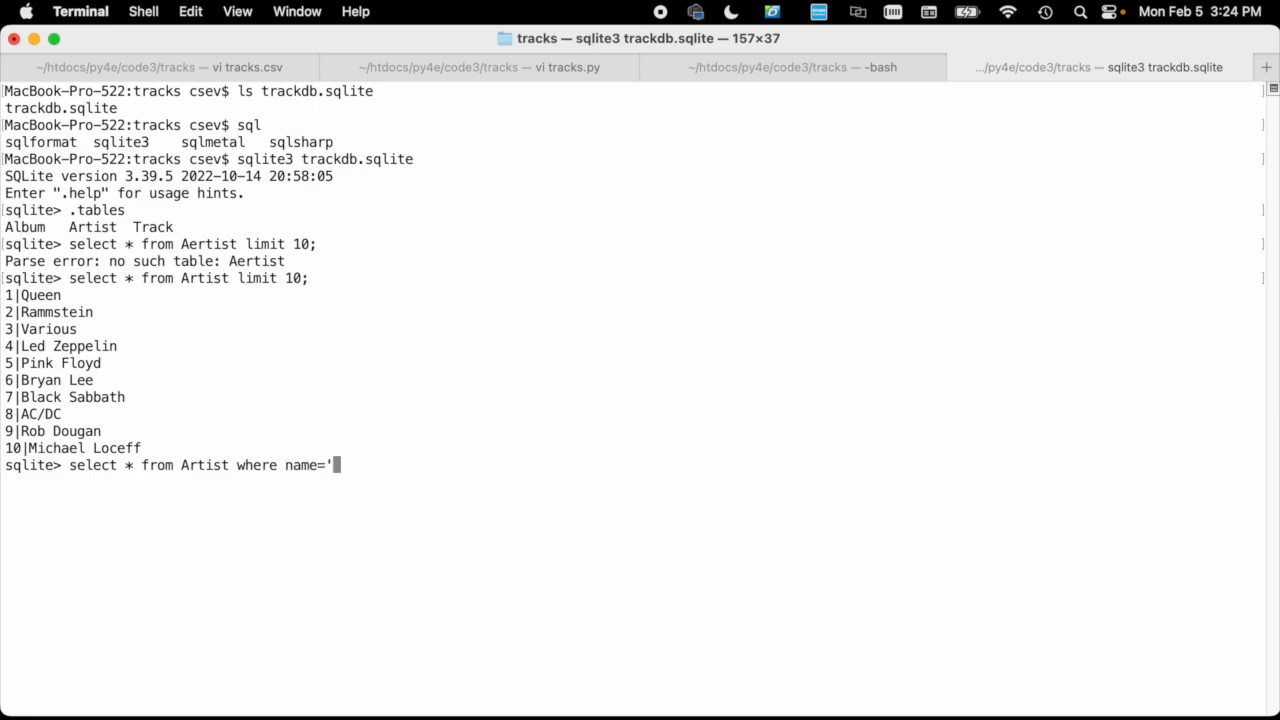
{"action": "type", "text": "Queen';"}
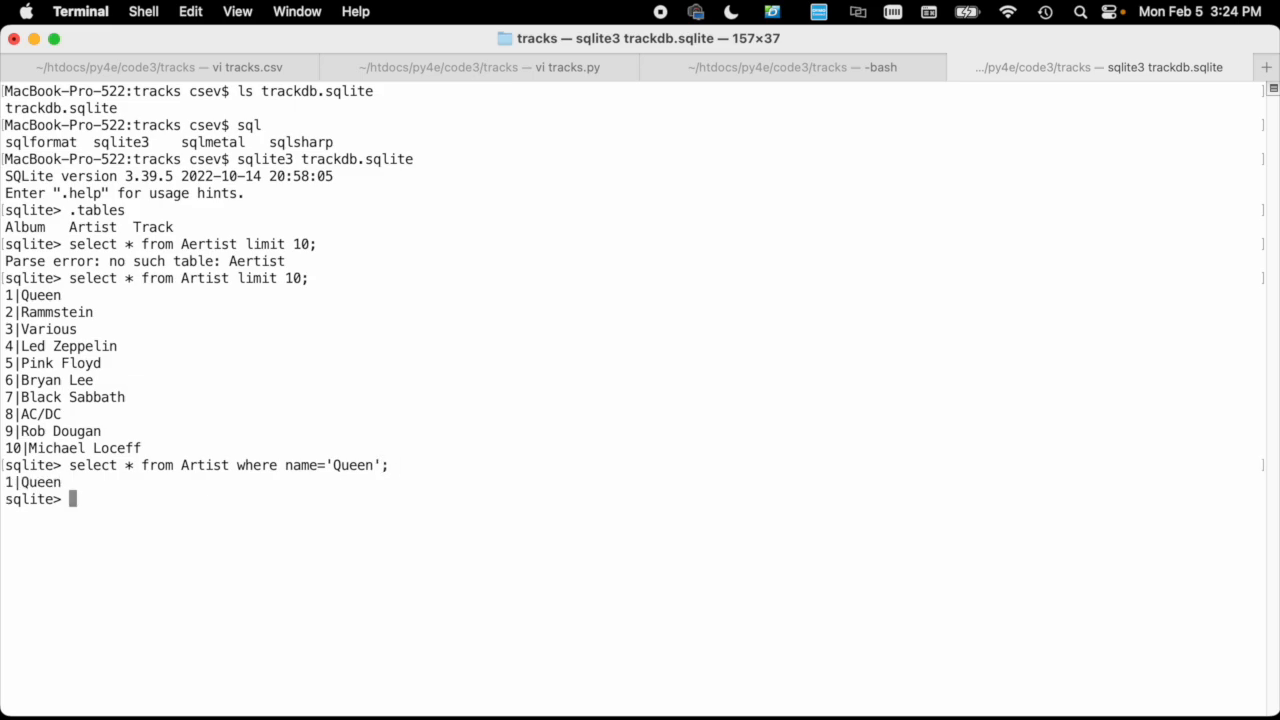
{"action": "type", "text": "select * f"}
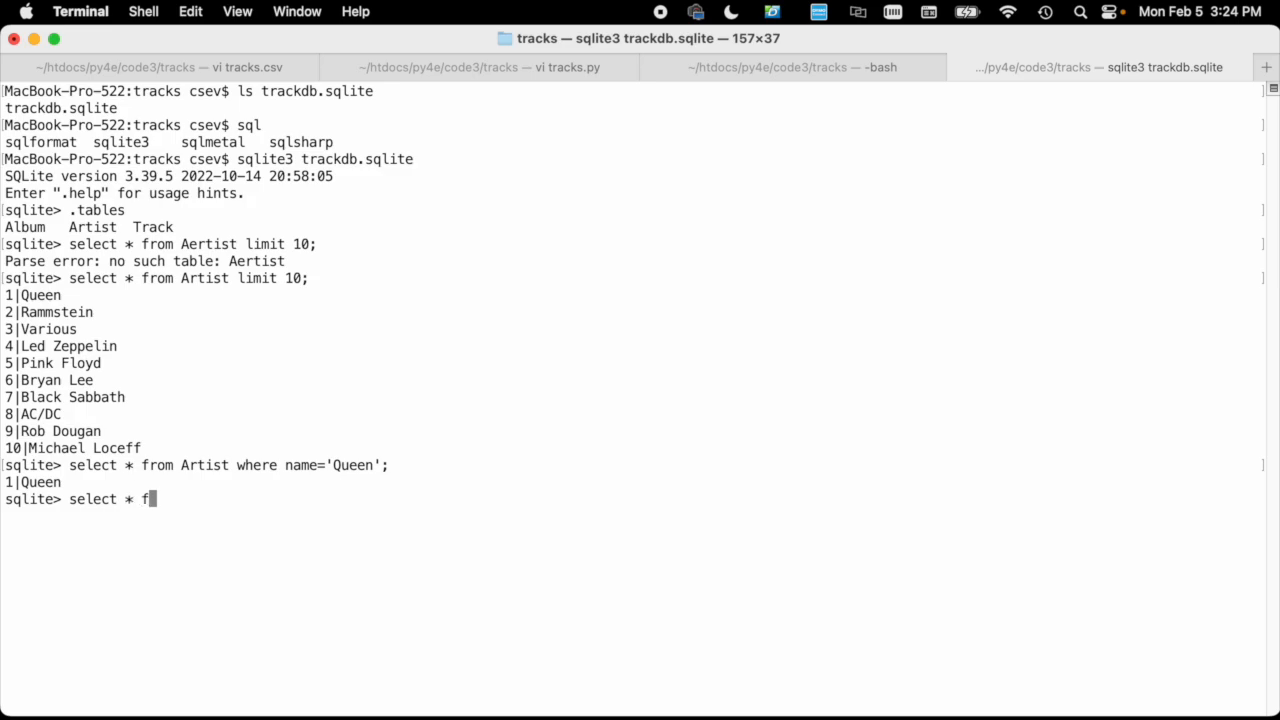
Step: Run select * from Track limit 10; and exit sqlite3 with .quit
{"action": "type", "text": "rom Track"}
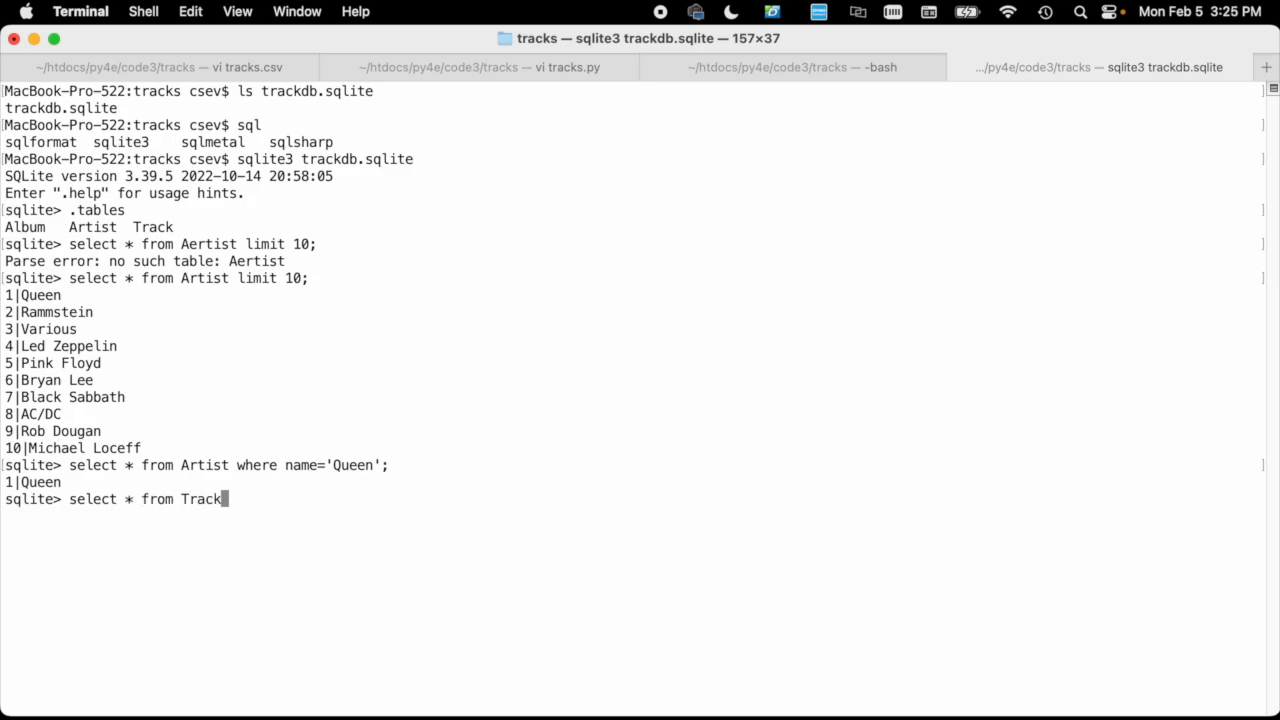
{"action": "type", "text": "limit 10;"}
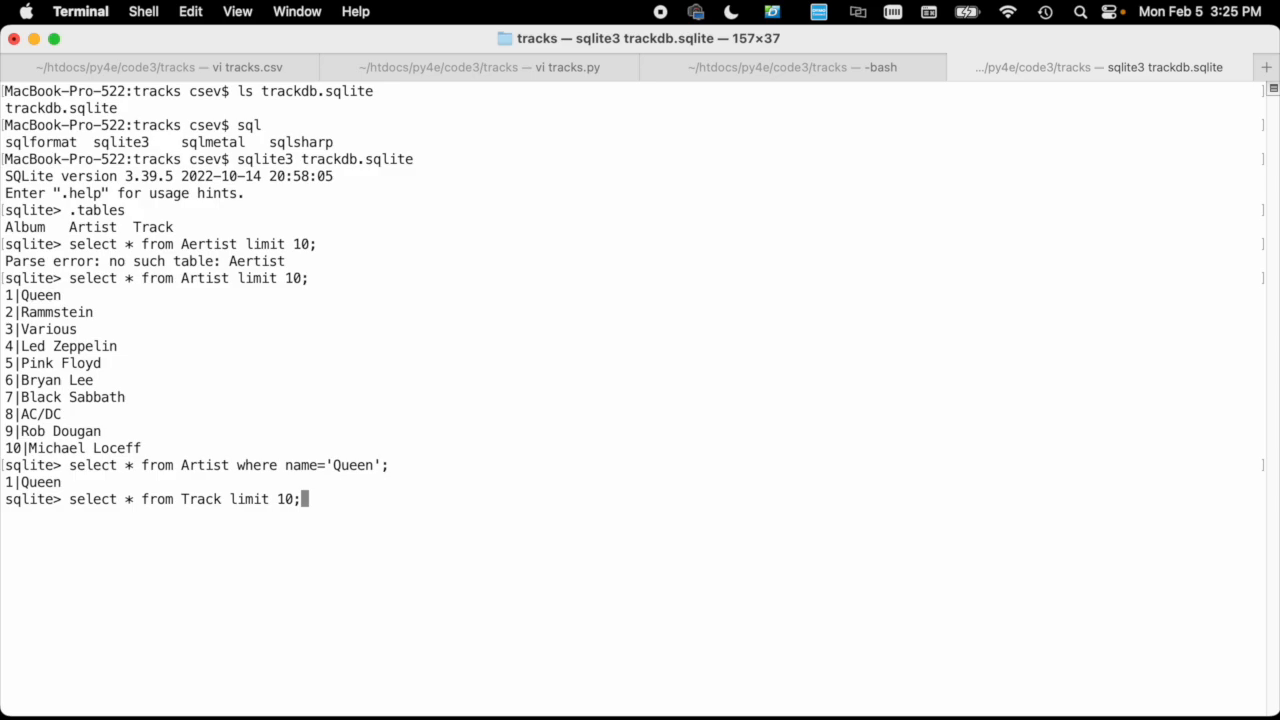
{"action": "key", "text": "Return"}
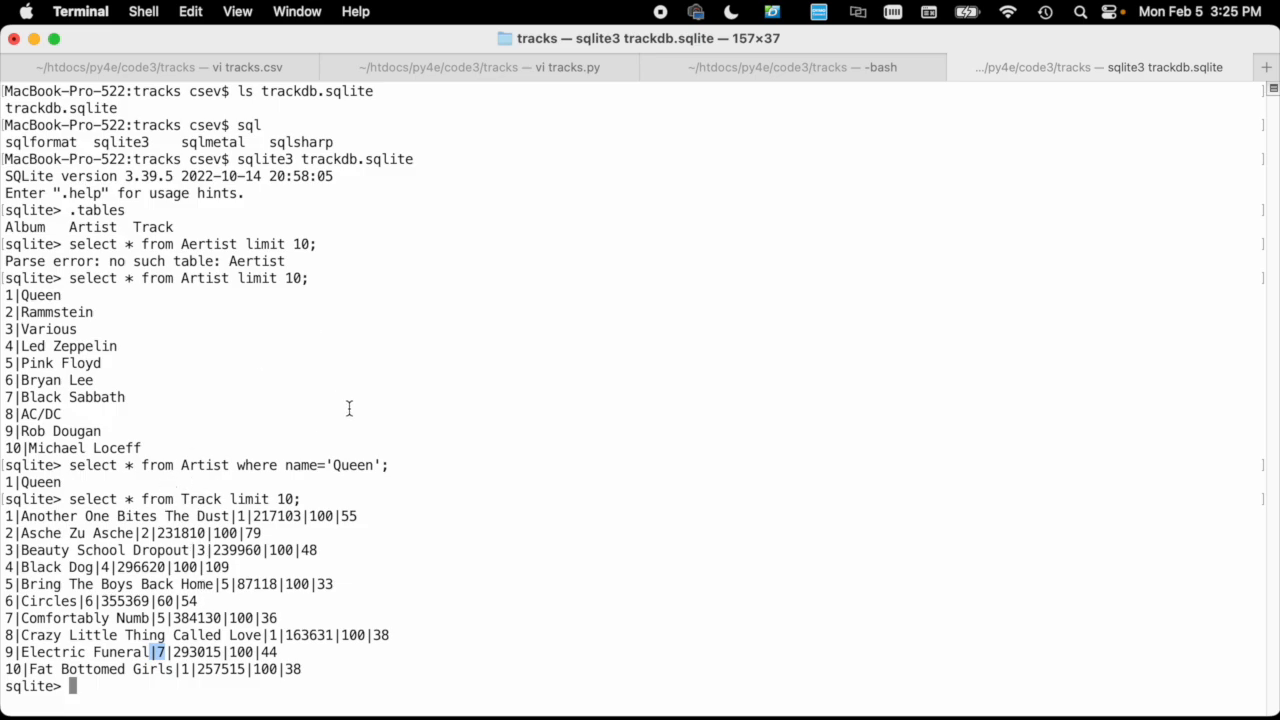
{"action": "mouse_move", "coordinate": [658, 454]}
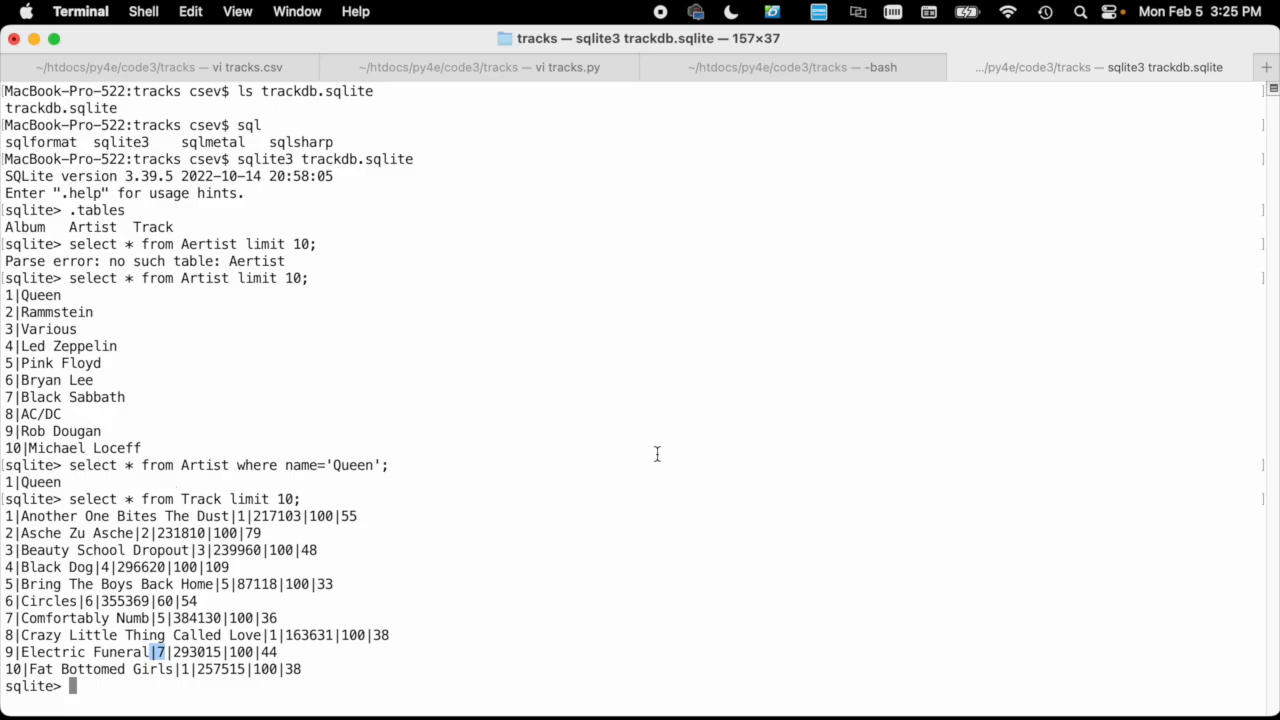
{"action": "type", "text": ".quit"}
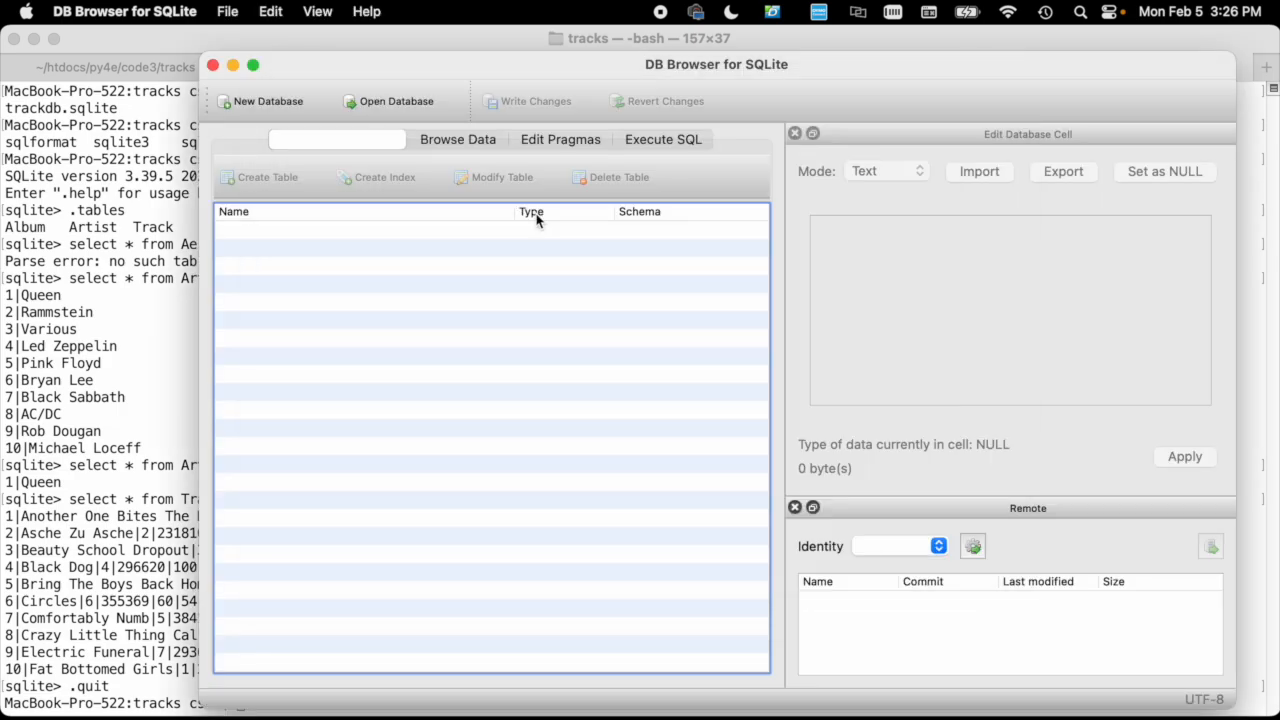
Step: Load trackdb.sqlite, open Browse Data, and scroll through the Artist table's rows
{"action": "left_click", "coordinate": [388, 101]}
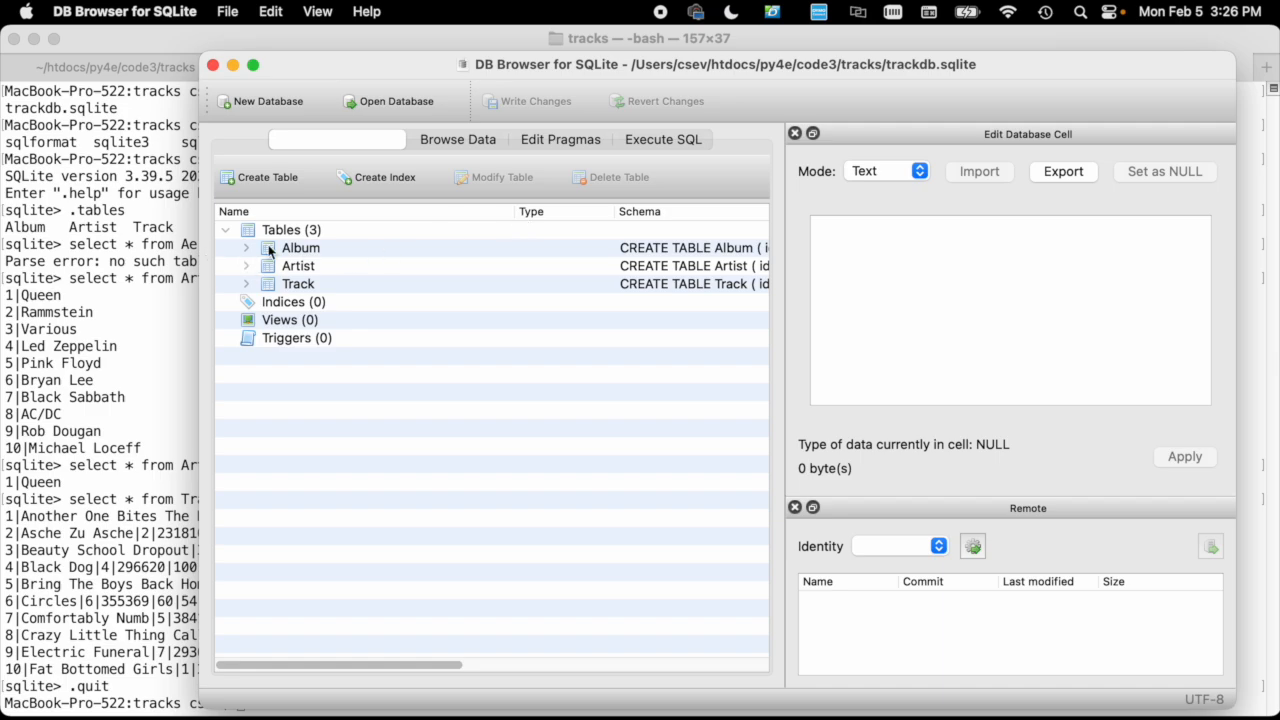
{"action": "left_click", "coordinate": [456, 139]}
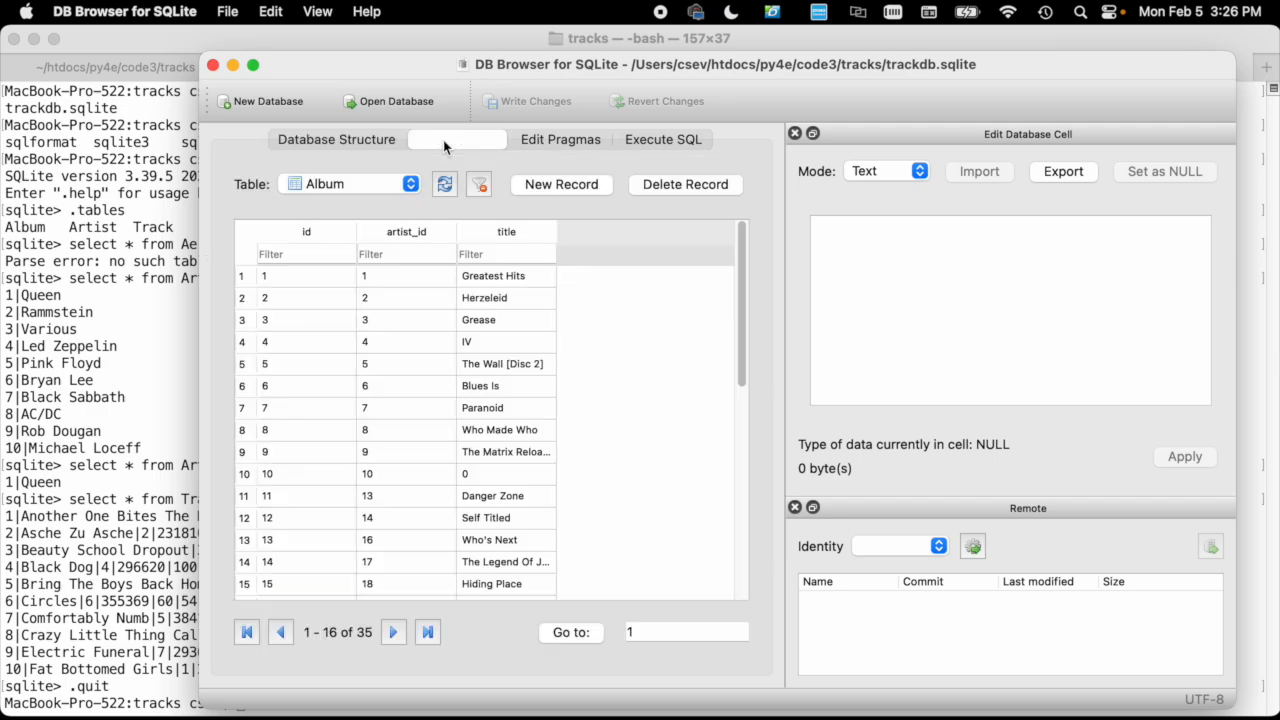
{"action": "left_click", "coordinate": [350, 183]}
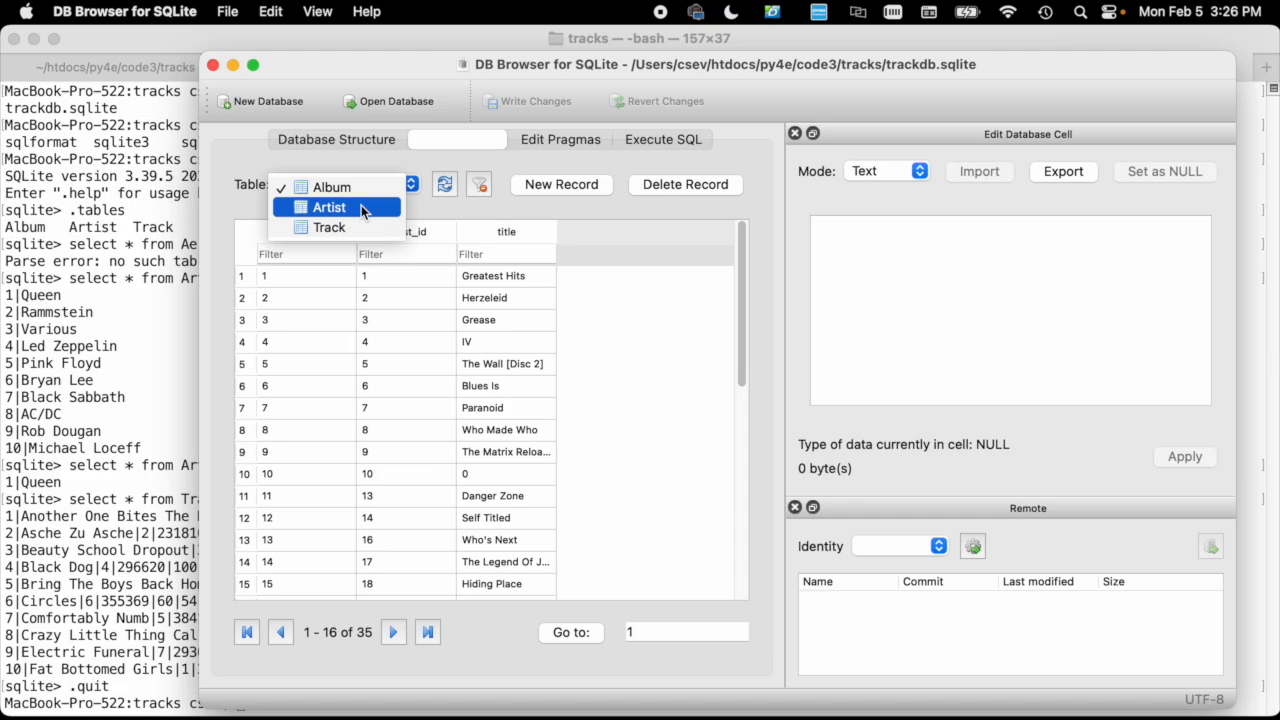
{"action": "left_click", "coordinate": [329, 207]}
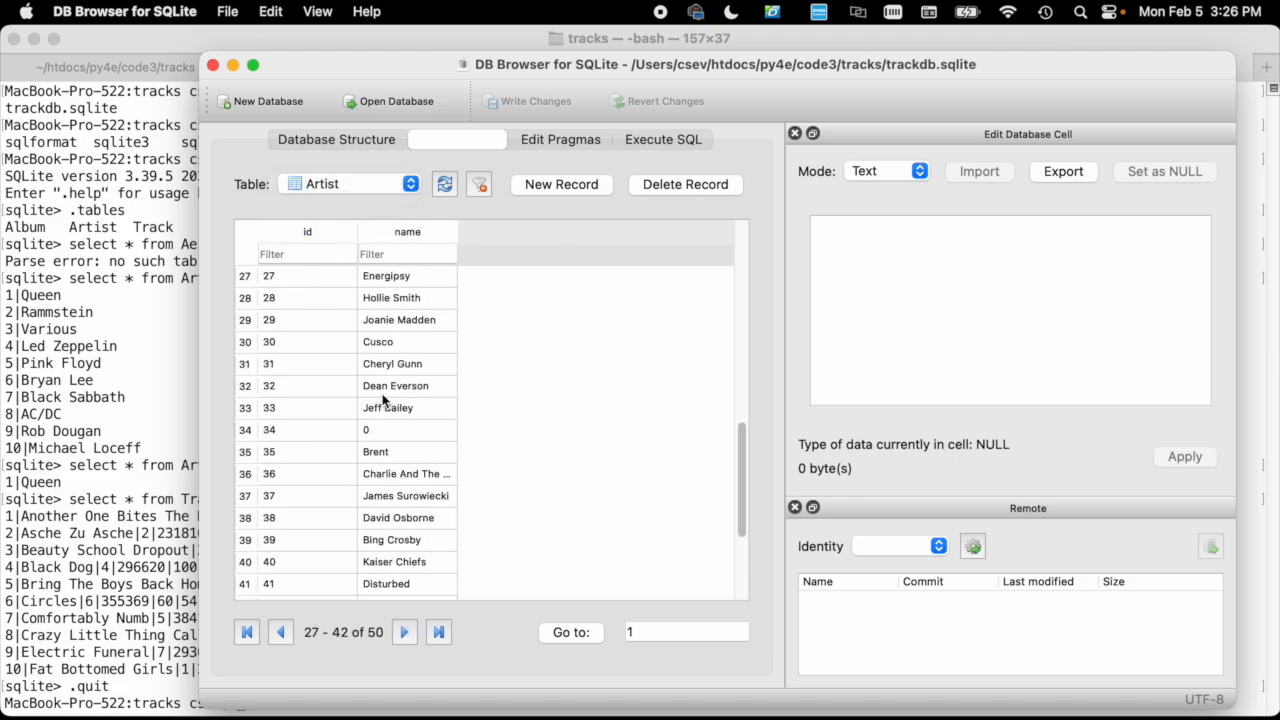
{"action": "scroll", "scroll_direction": "down", "scroll_amount": 3}
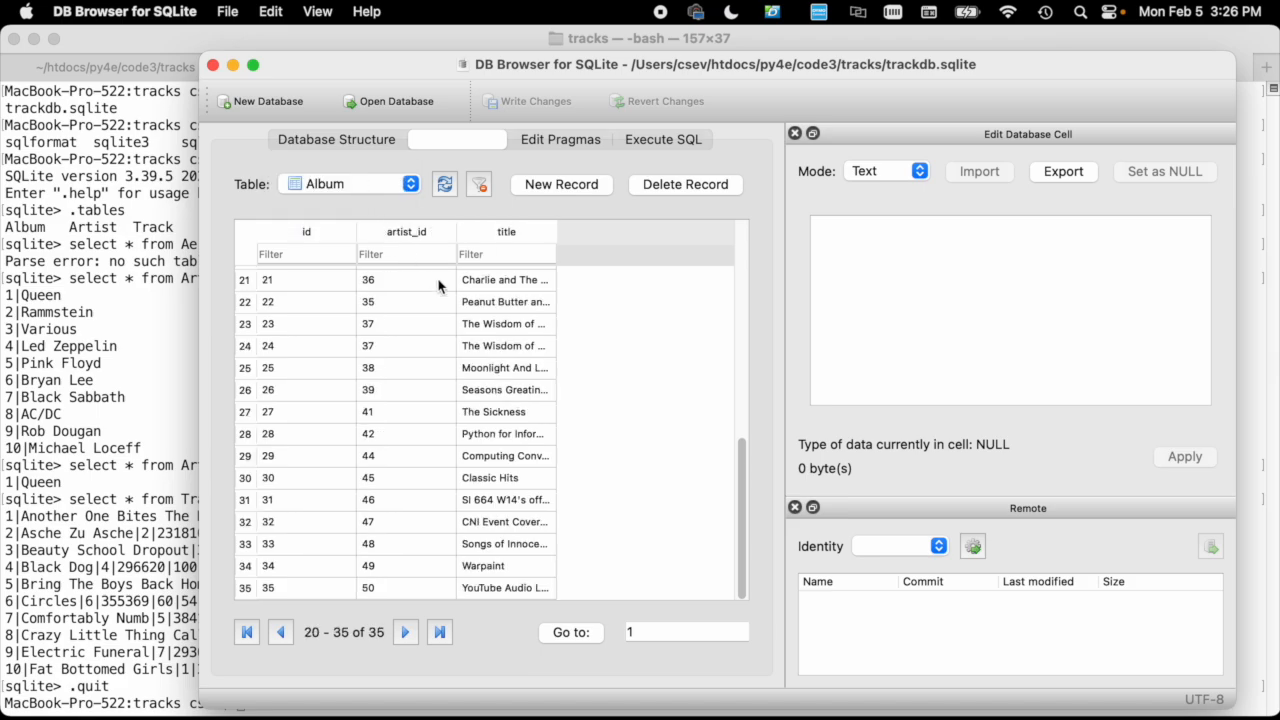
{"action": "mouse_move", "coordinate": [401, 313]}
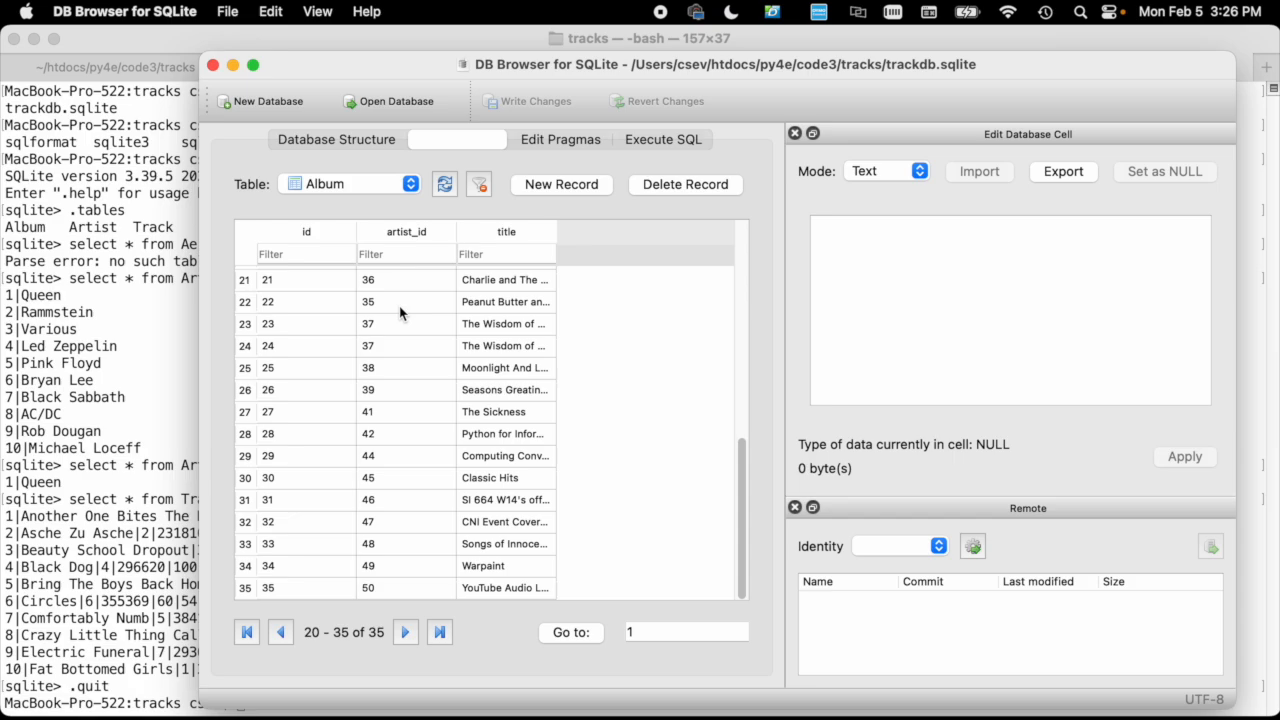
{"action": "mouse_move", "coordinate": [305, 315]}
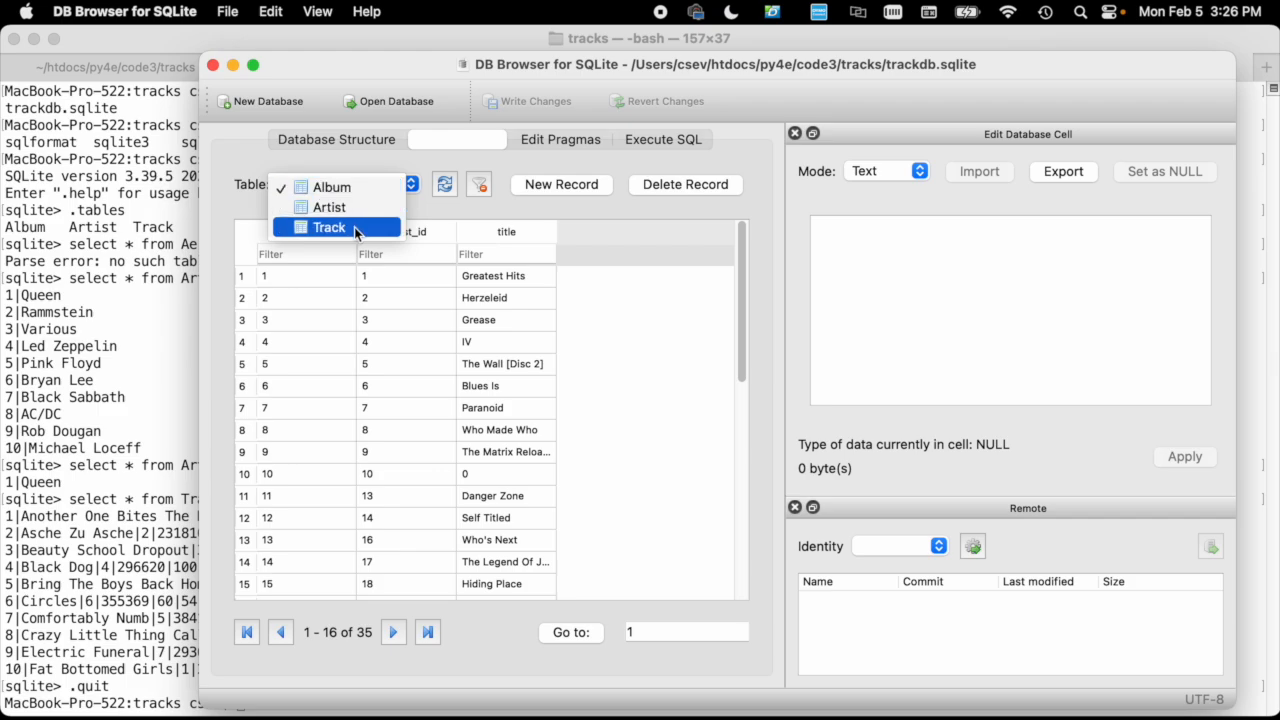
Step: Choose Track from the Table dropdown to list its 324 rows
{"action": "left_click", "coordinate": [328, 227]}
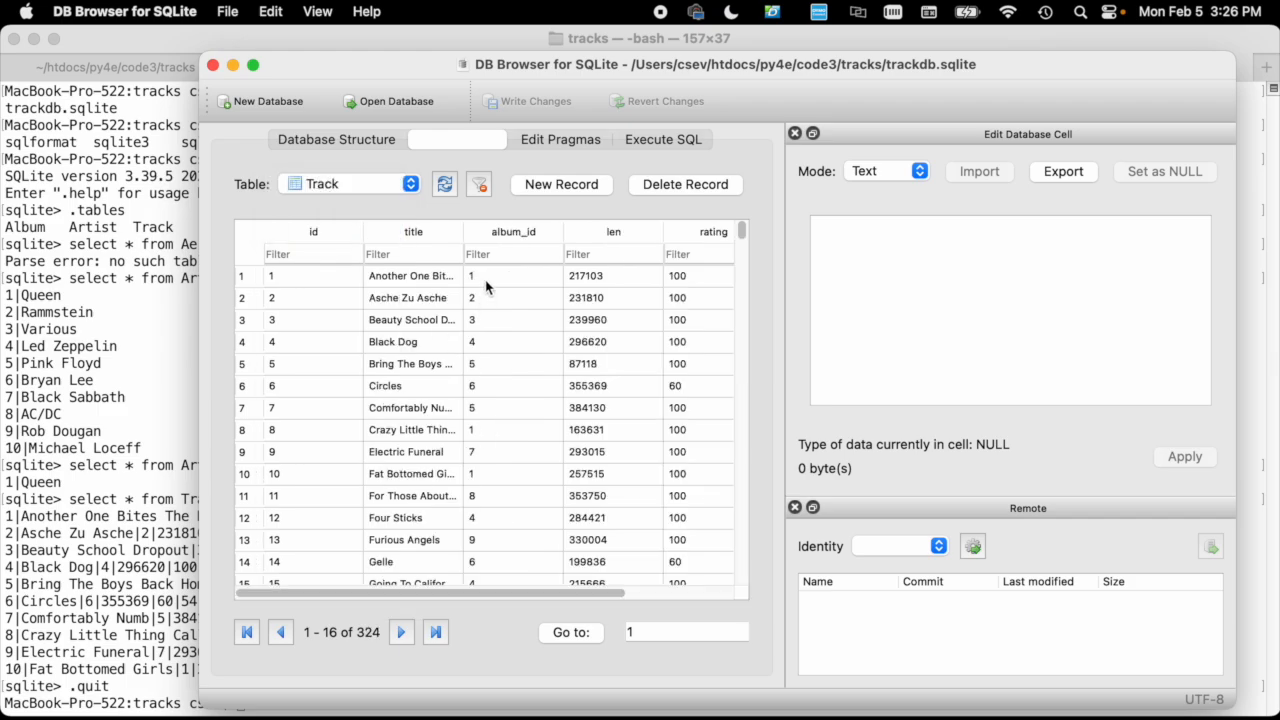
{"action": "mouse_move", "coordinate": [715, 288]}
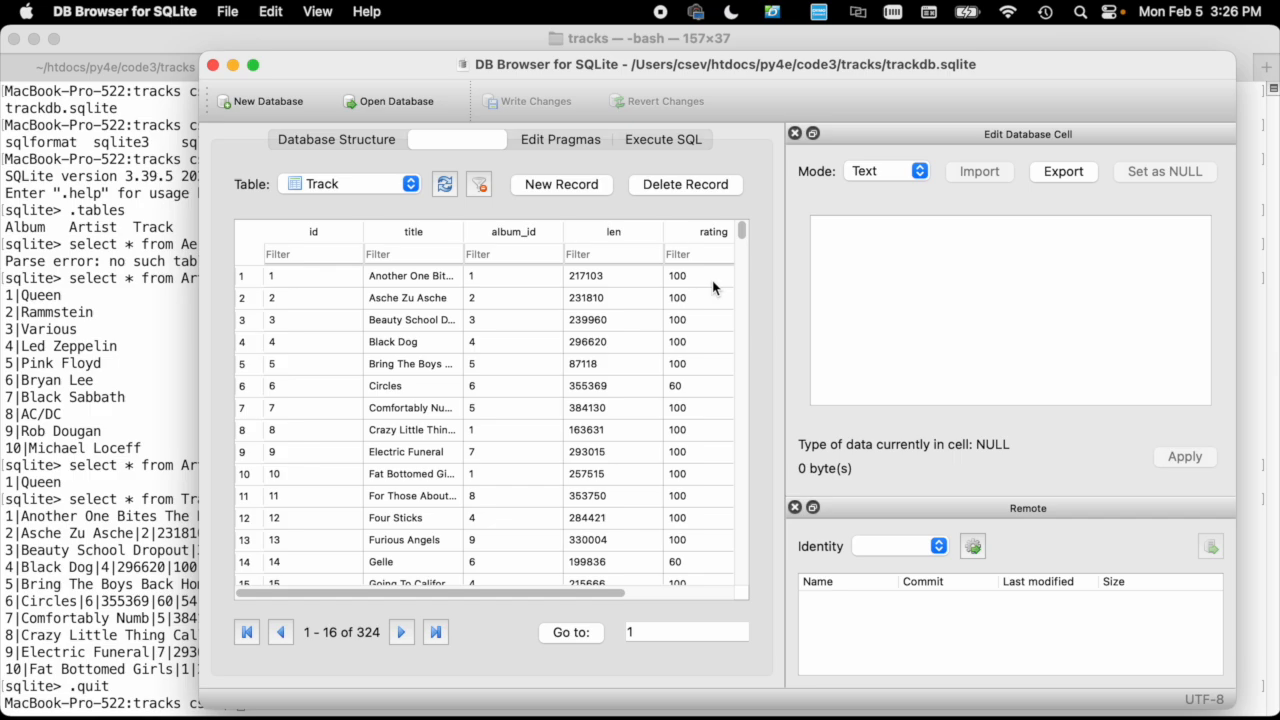
{"action": "mouse_move", "coordinate": [605, 374]}
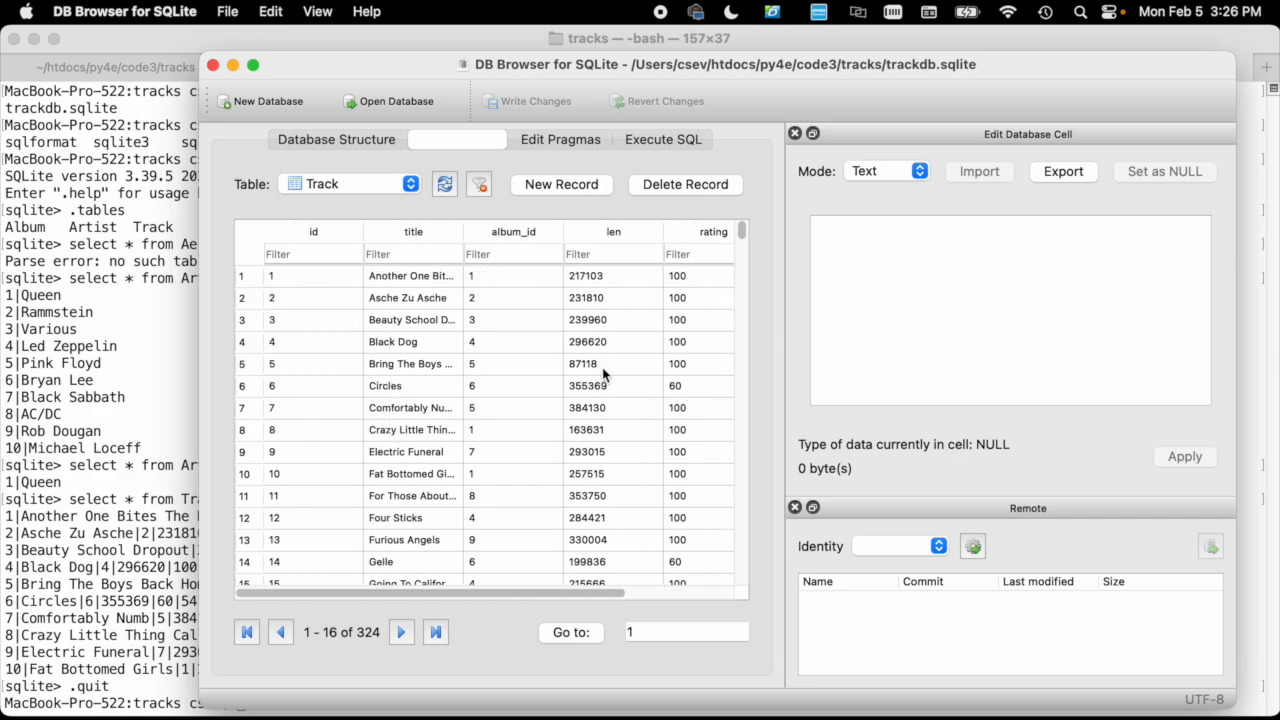
{"action": "mouse_move", "coordinate": [527, 275]}
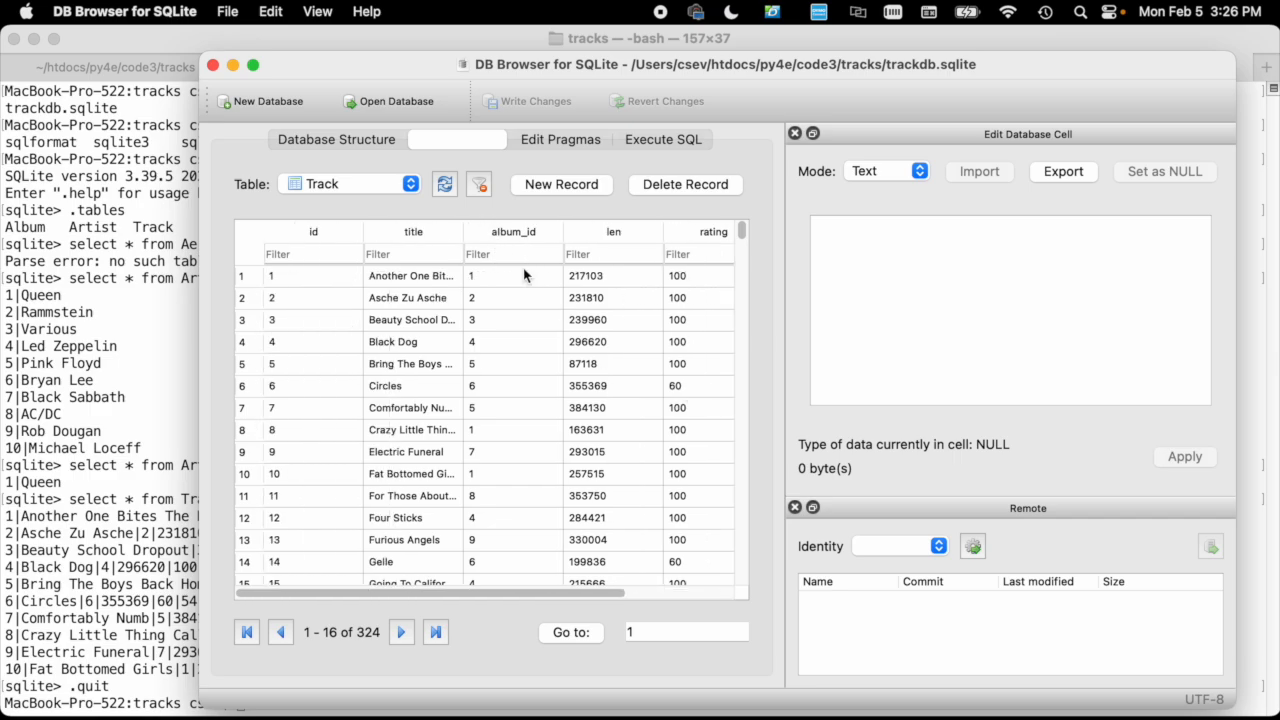